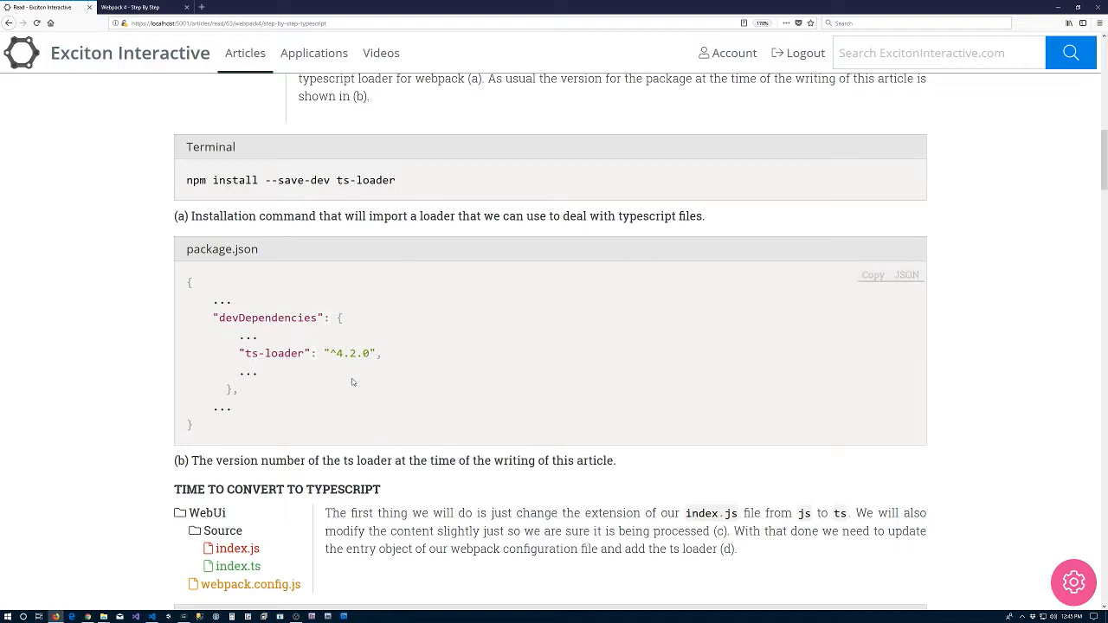
{"action": "mouse_move", "coordinate": [330, 401]}
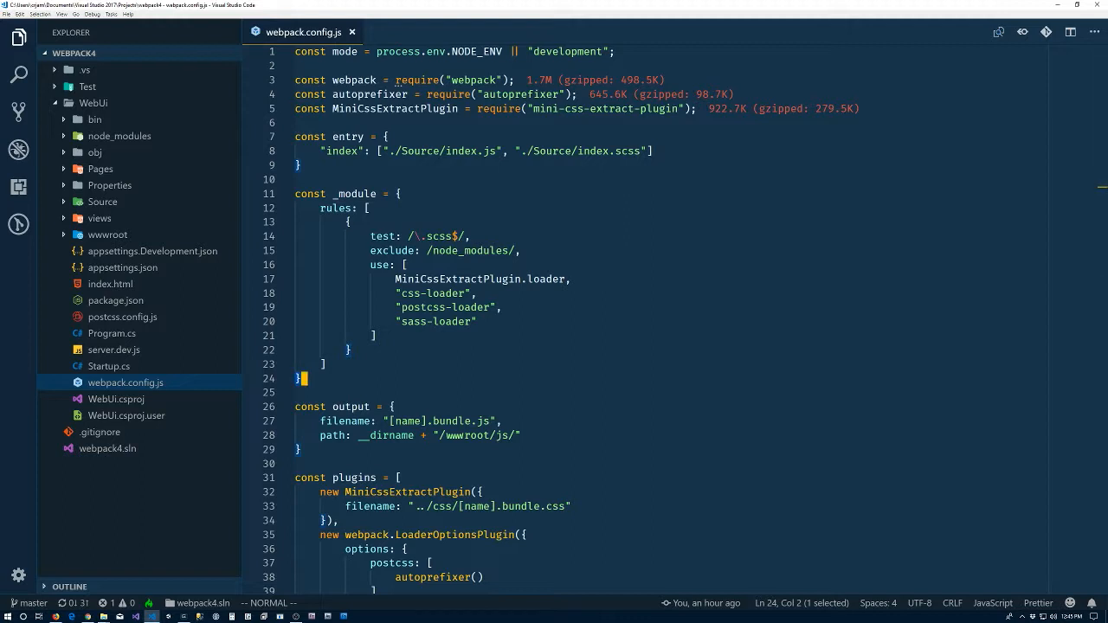
{"action": "mouse_move", "coordinate": [615, 207]}
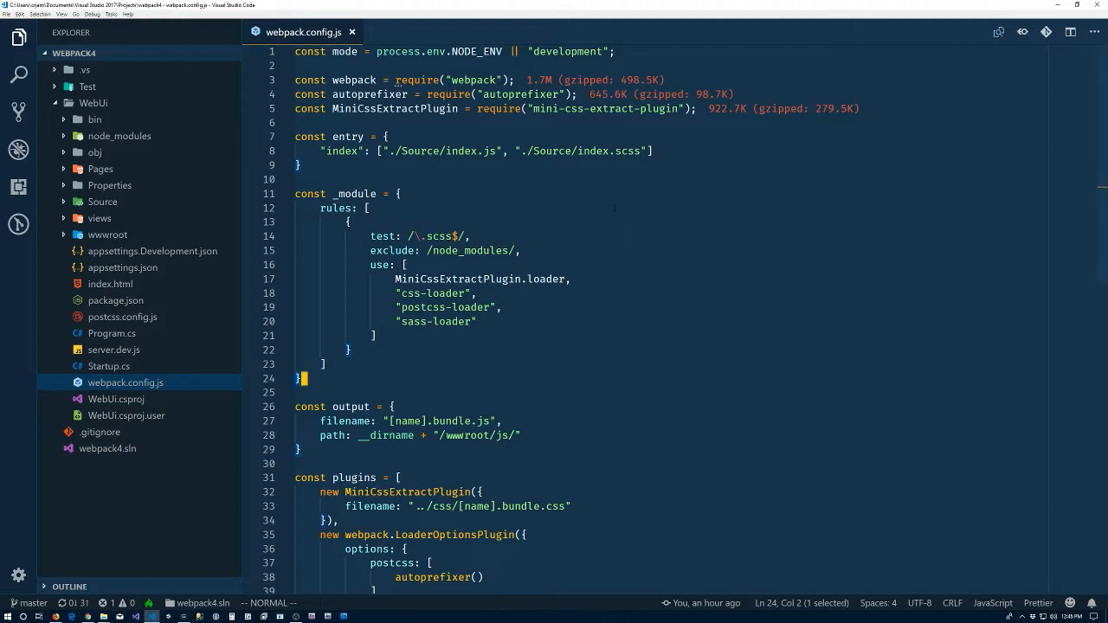
Rename Source/index.js to index.ts and change its log to 'hello world from typescript'.
{"action": "left_click", "coordinate": [102, 202]}
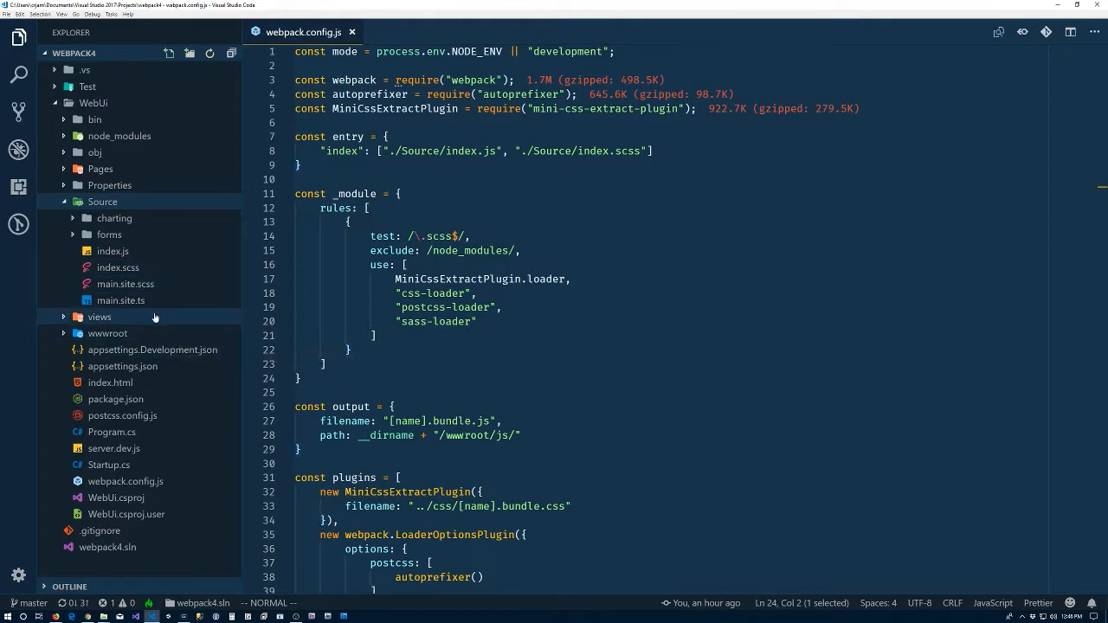
{"action": "right_click", "coordinate": [112, 250]}
{"action": "type", "text": "t"}
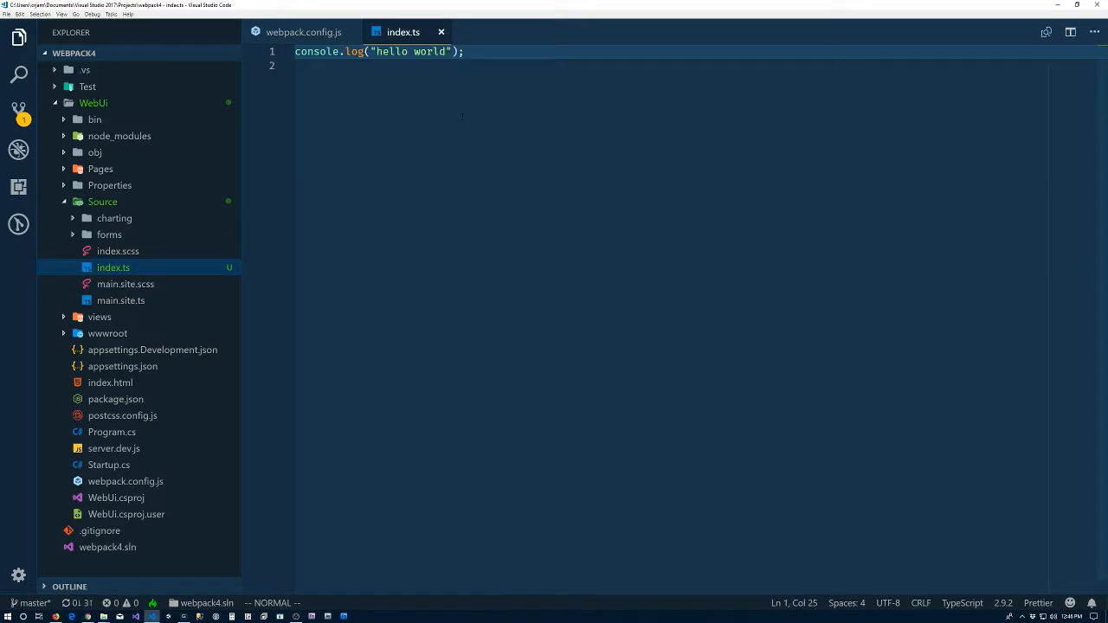
{"action": "type", "text": "from ty"}
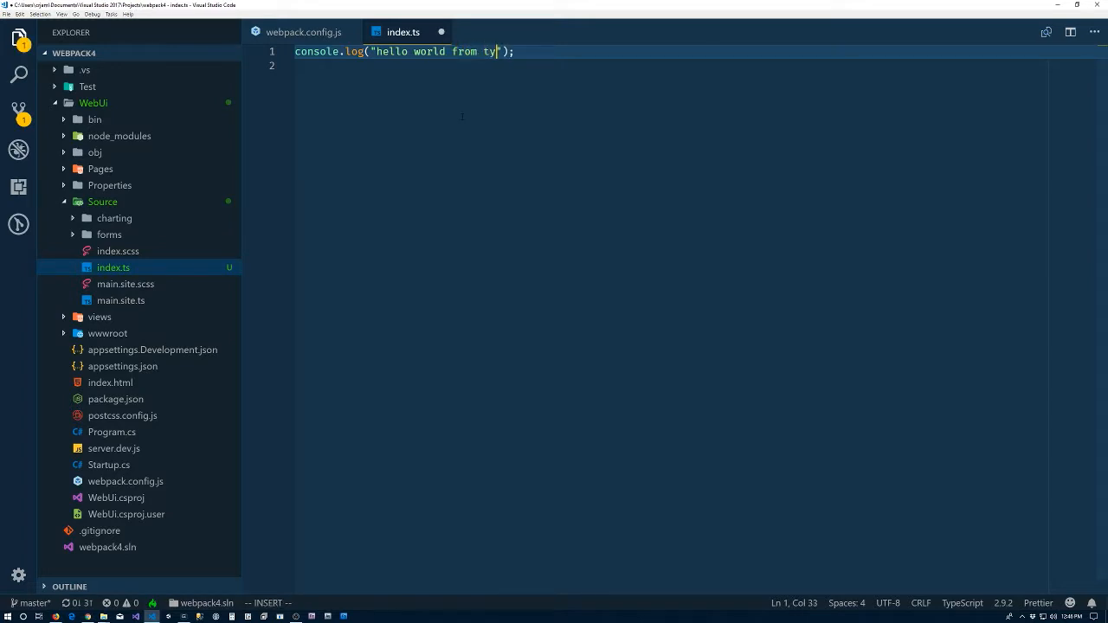
{"action": "type", "text": "pescript"}
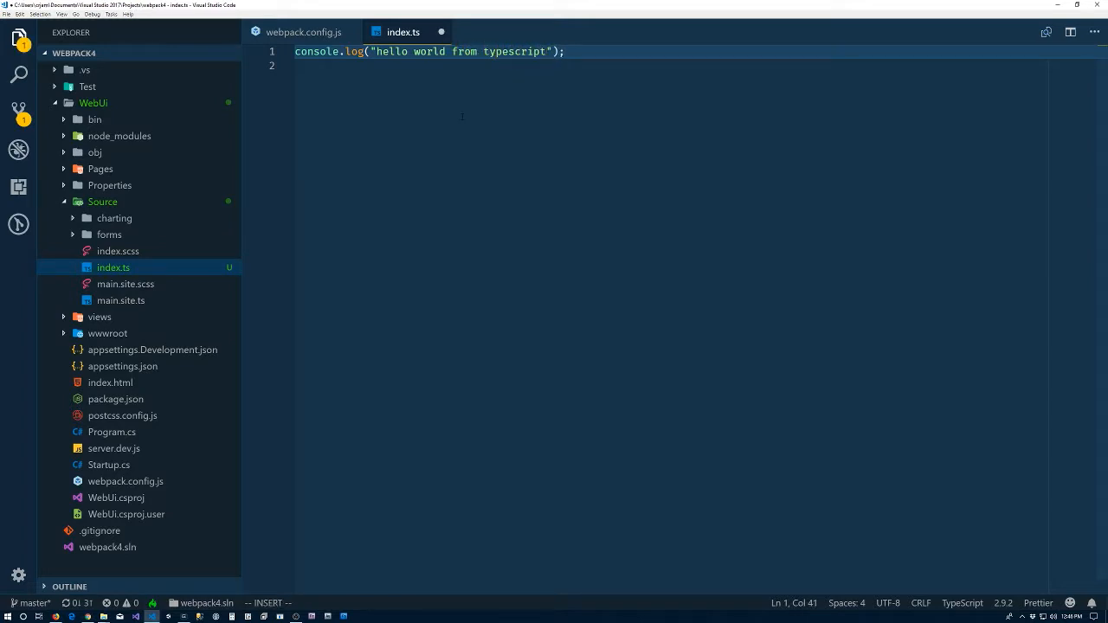
{"action": "left_click", "coordinate": [302, 32]}
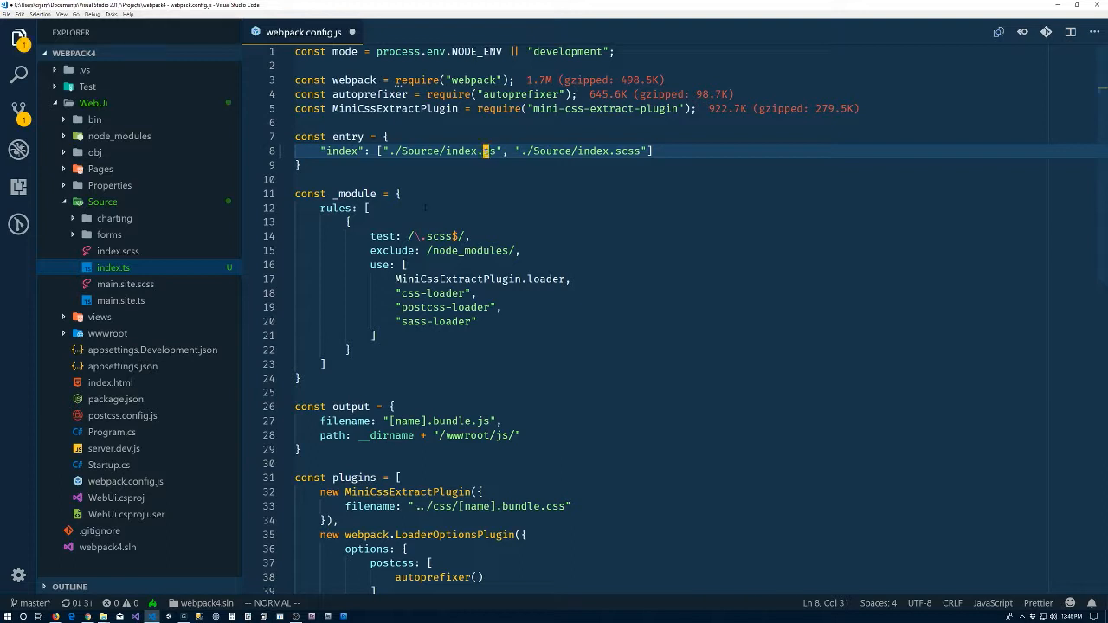
Set the entry to ./Source/index.ts and add a /\.ts$/ ts-loader rule excluding node_modules.
{"action": "scroll", "scroll_direction": "down", "scroll_amount": 3}
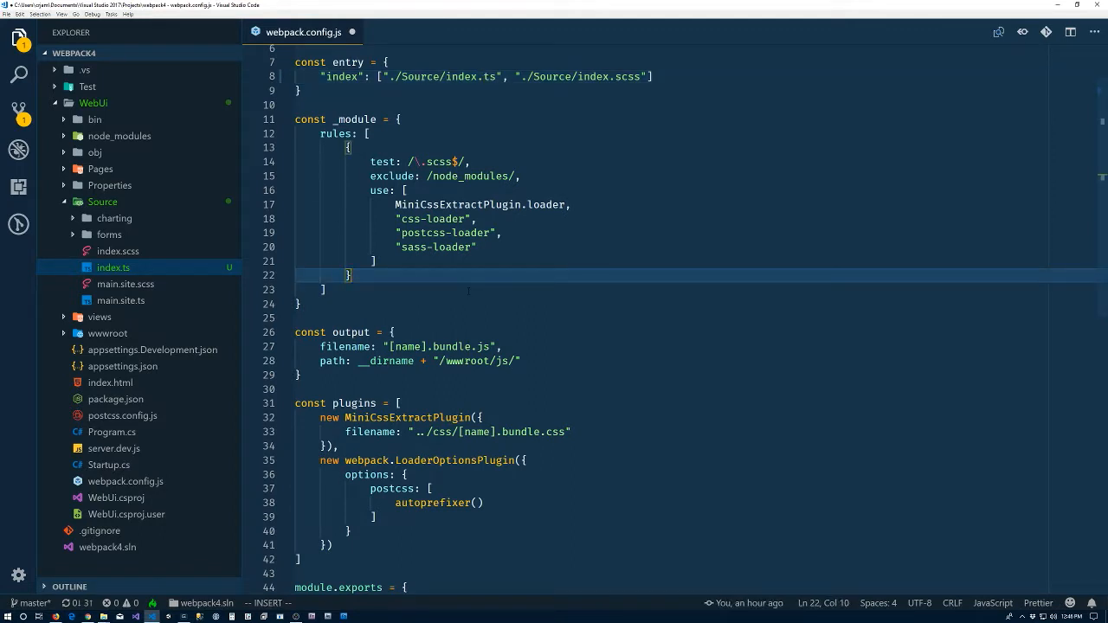
{"action": "type", "text": "test: //"}
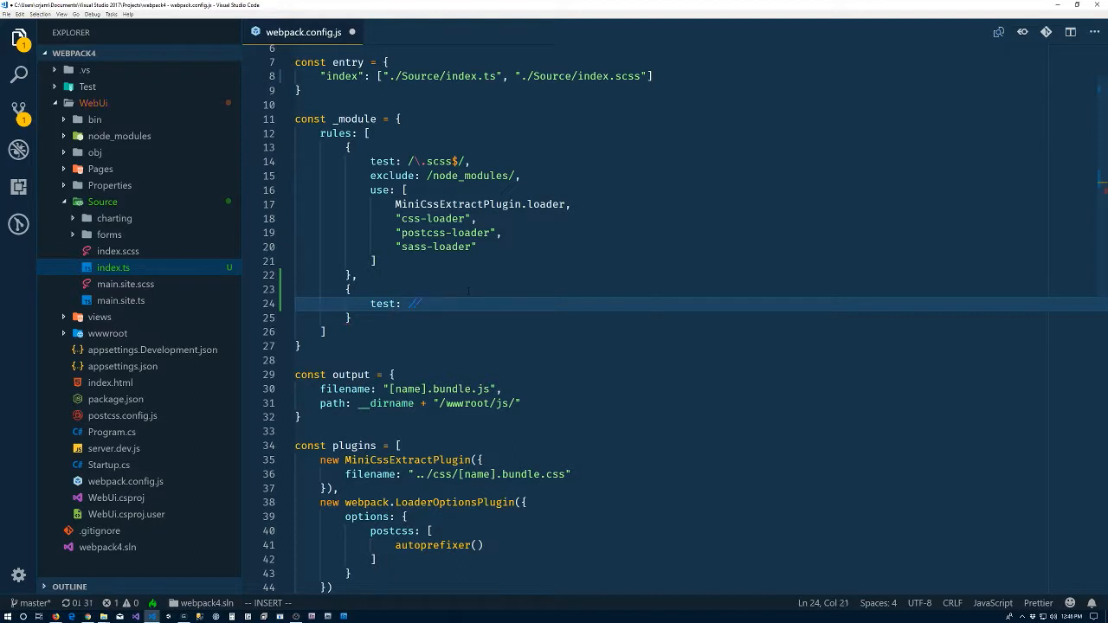
{"action": "type", "text": "\\.ts/"}
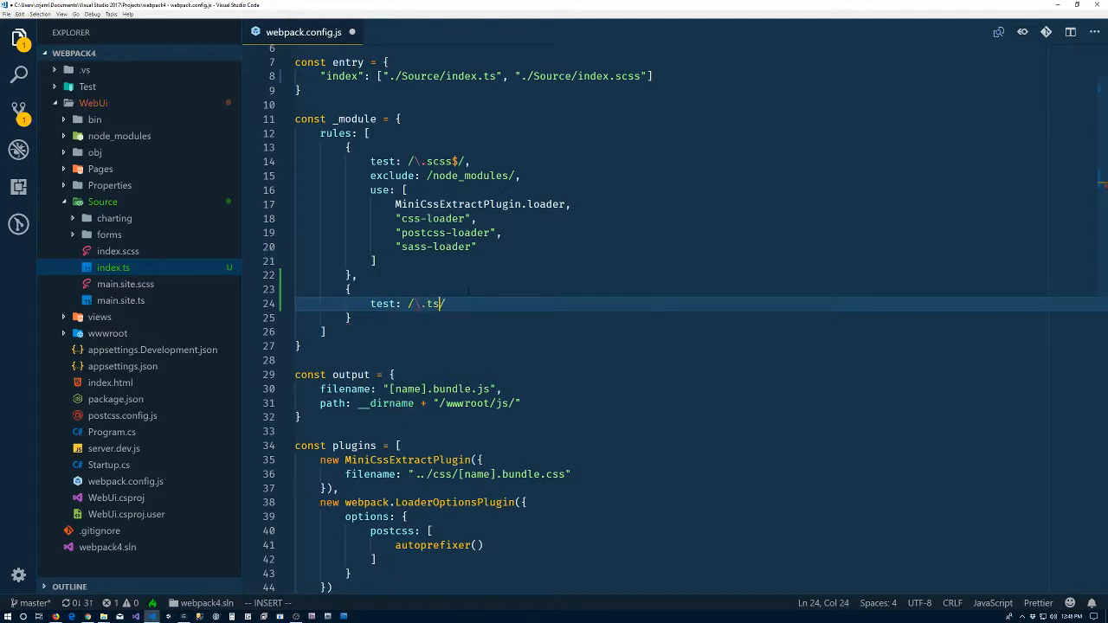
{"action": "type", "text": "$"}
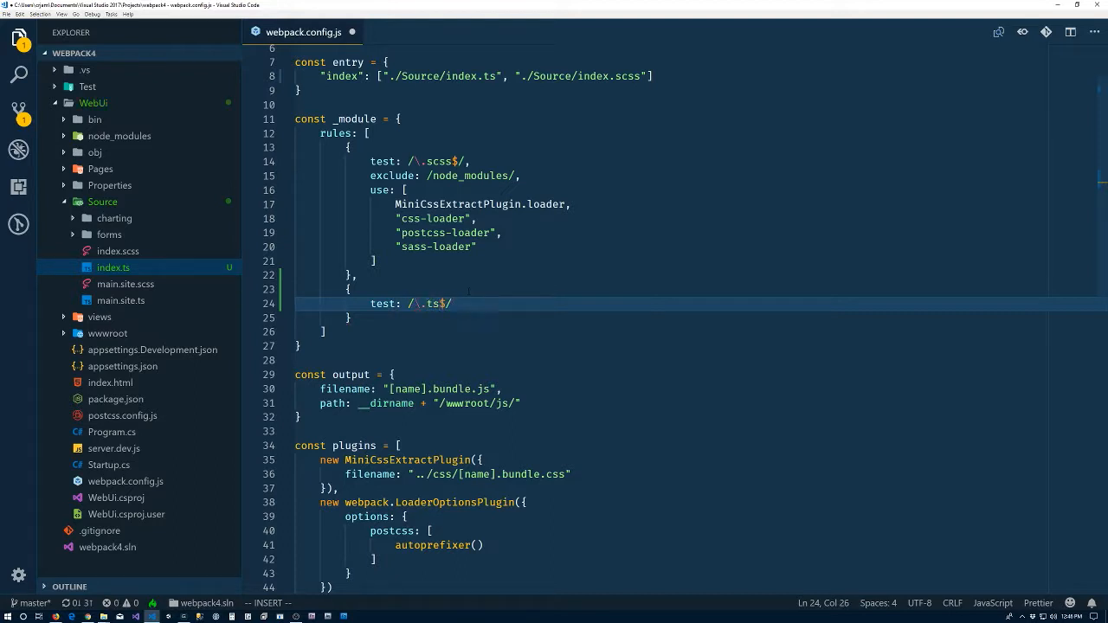
{"action": "type", "text": "ex"}
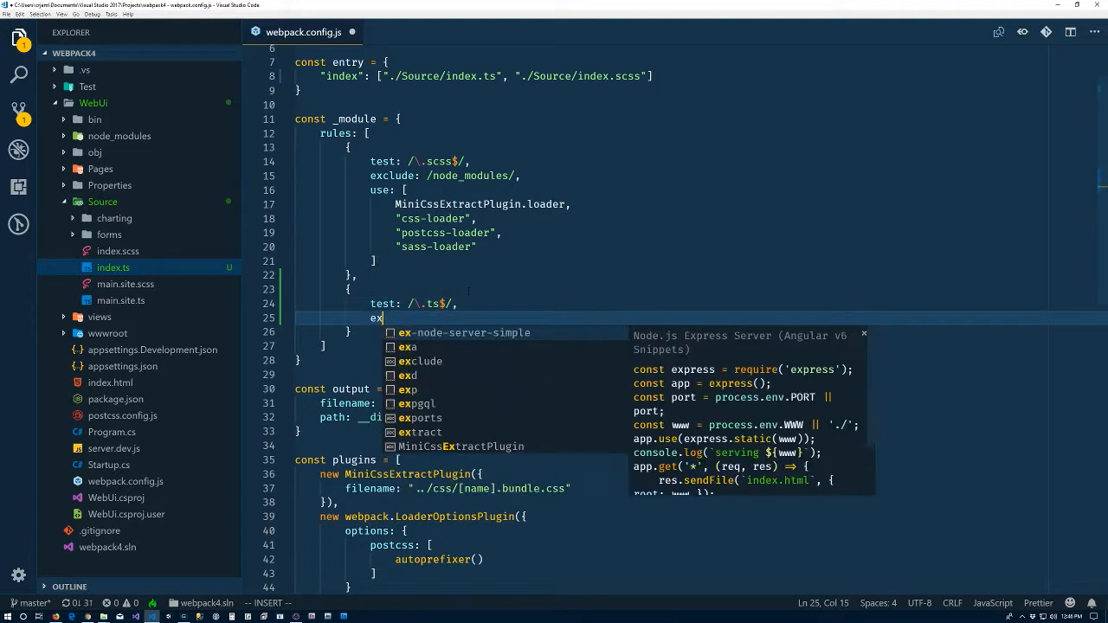
{"action": "type", "text": "clude:"}
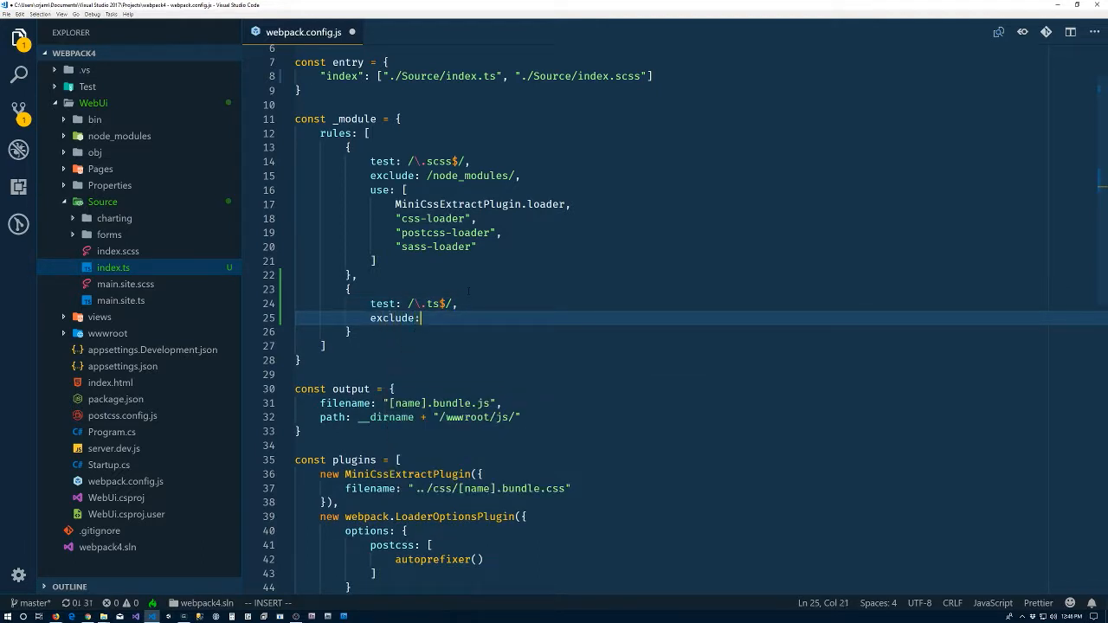
{"action": "type", "text": "/node_modules/,"}
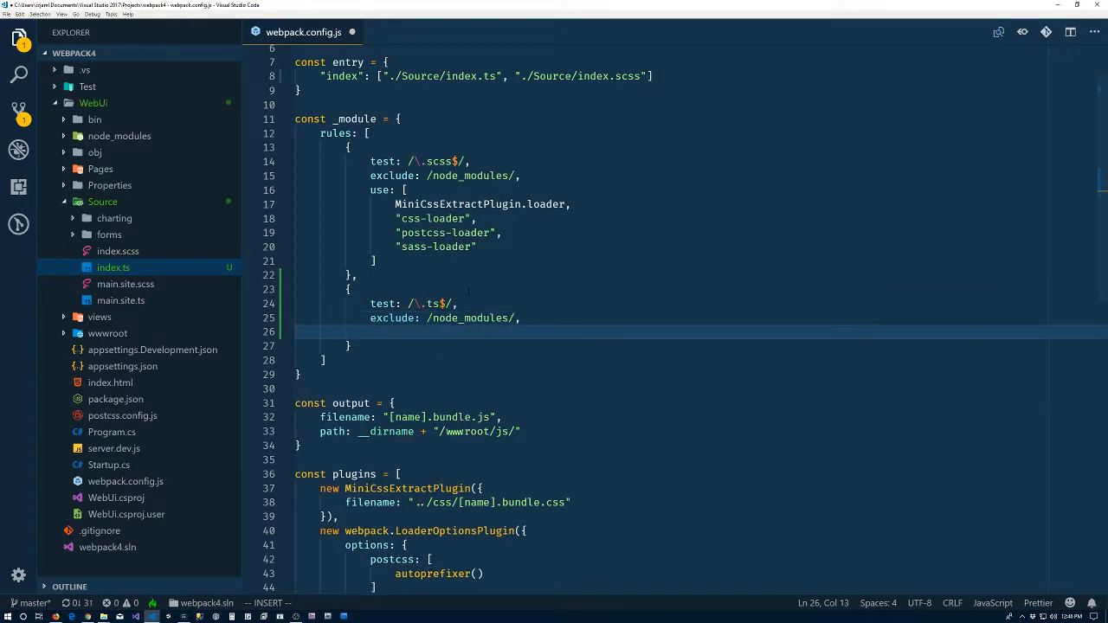
{"action": "type", "text": "use: ["}
{"action": "type", "text": "\"ts"}
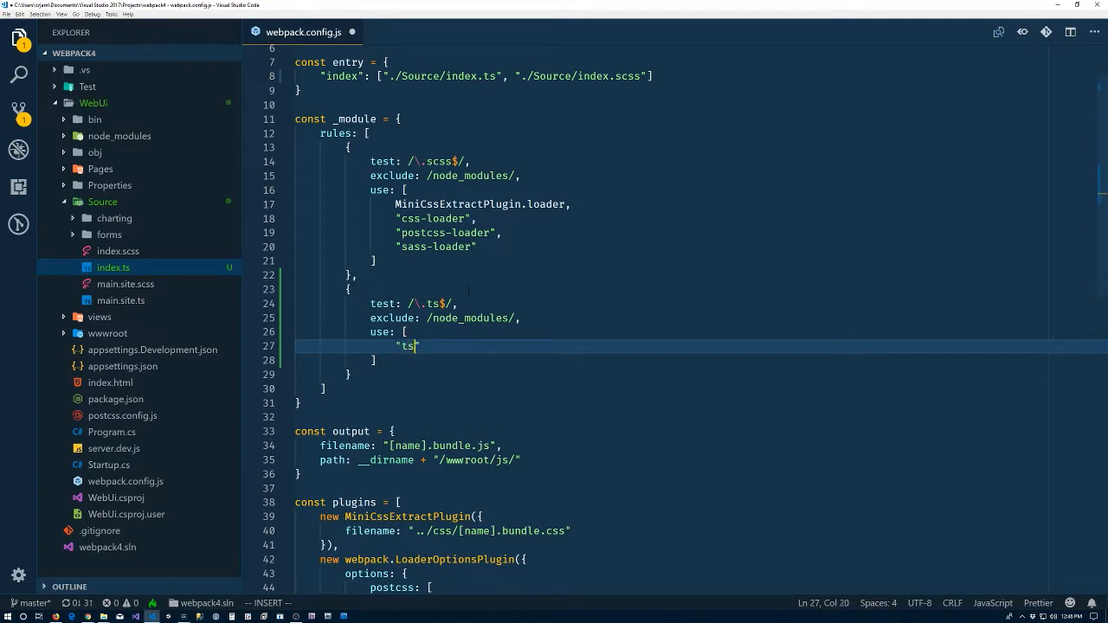
{"action": "type", "text": "-loader"}
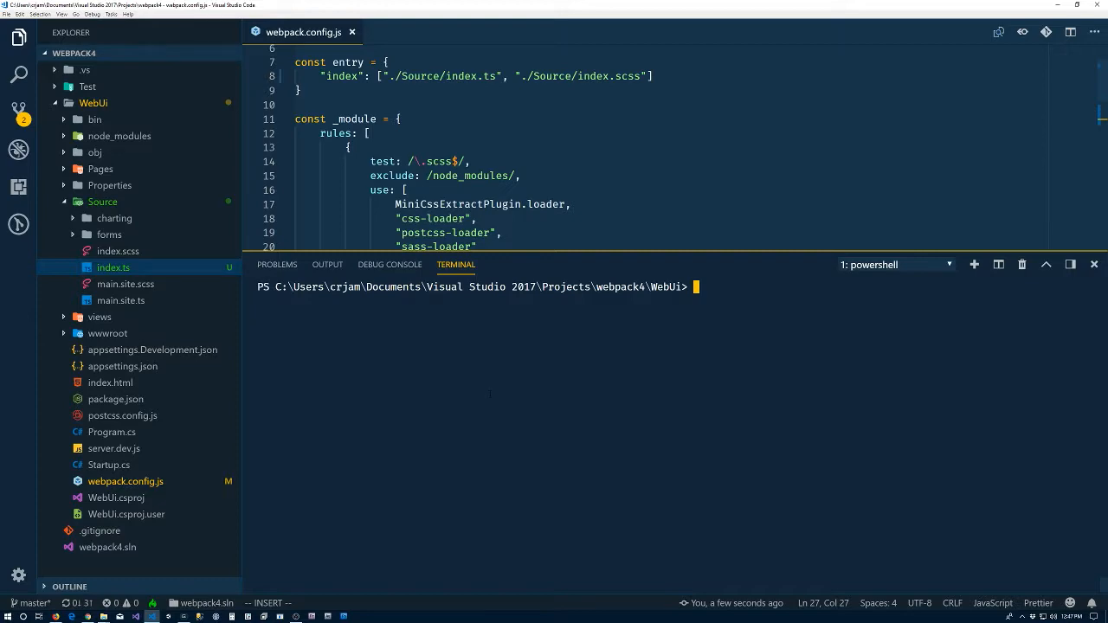
Run npm run build and review the empty 'files' tsconfig.json error.
{"action": "type", "text": "npm run buil"}
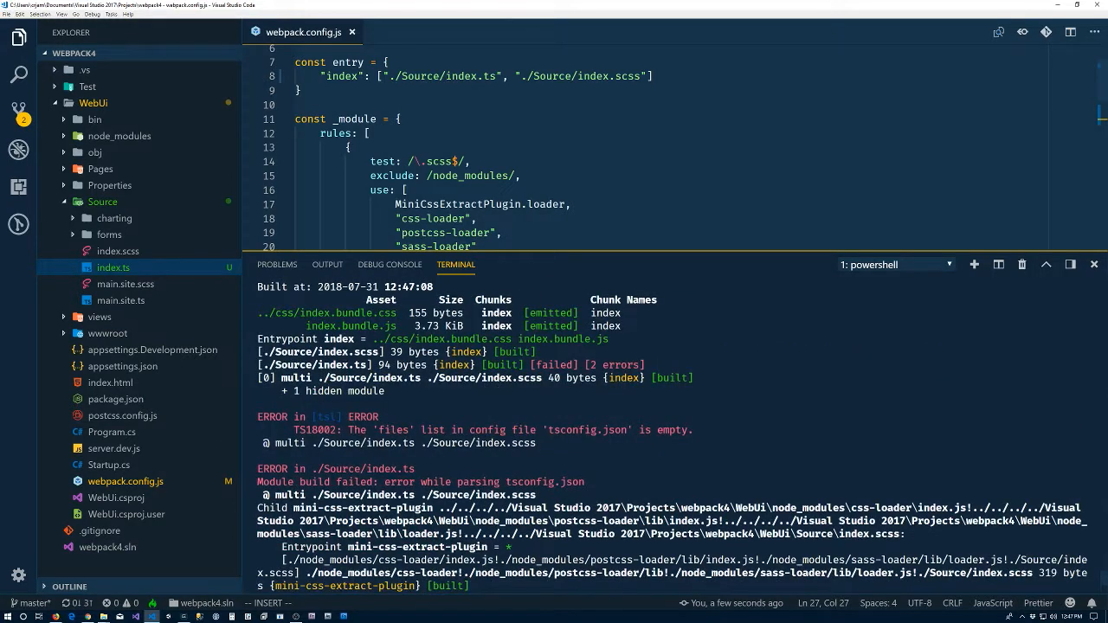
{"action": "scroll", "scroll_direction": "down", "scroll_amount": 3}
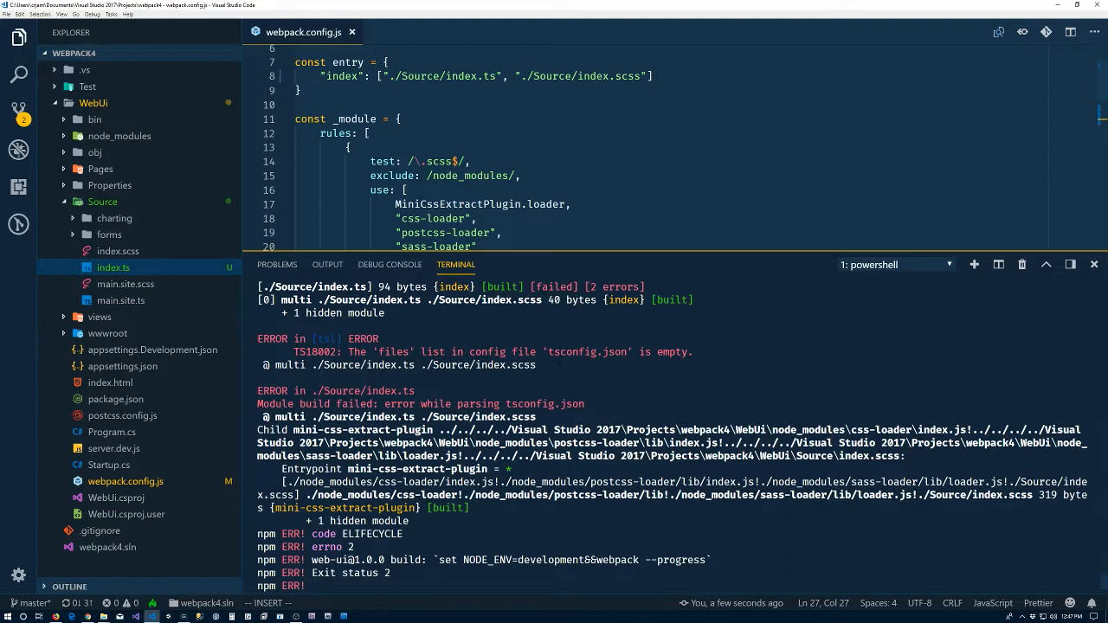
{"action": "mouse_move", "coordinate": [1060, 281]}
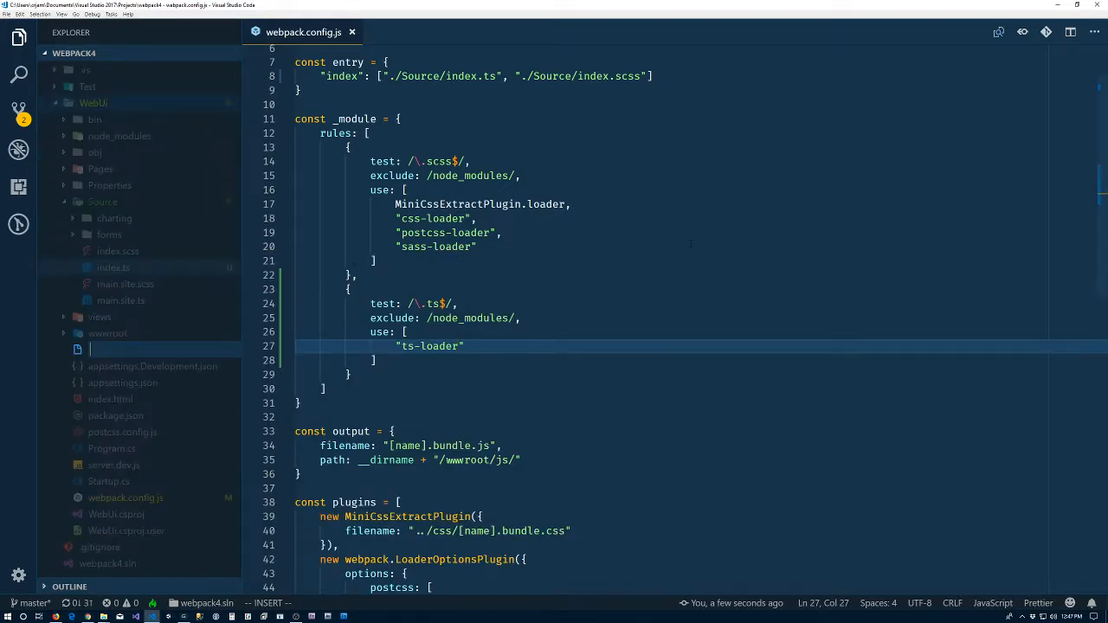
Create tsconfig.json with a compilerOptions block containing a "target" entry.
{"action": "type", "text": "t"}
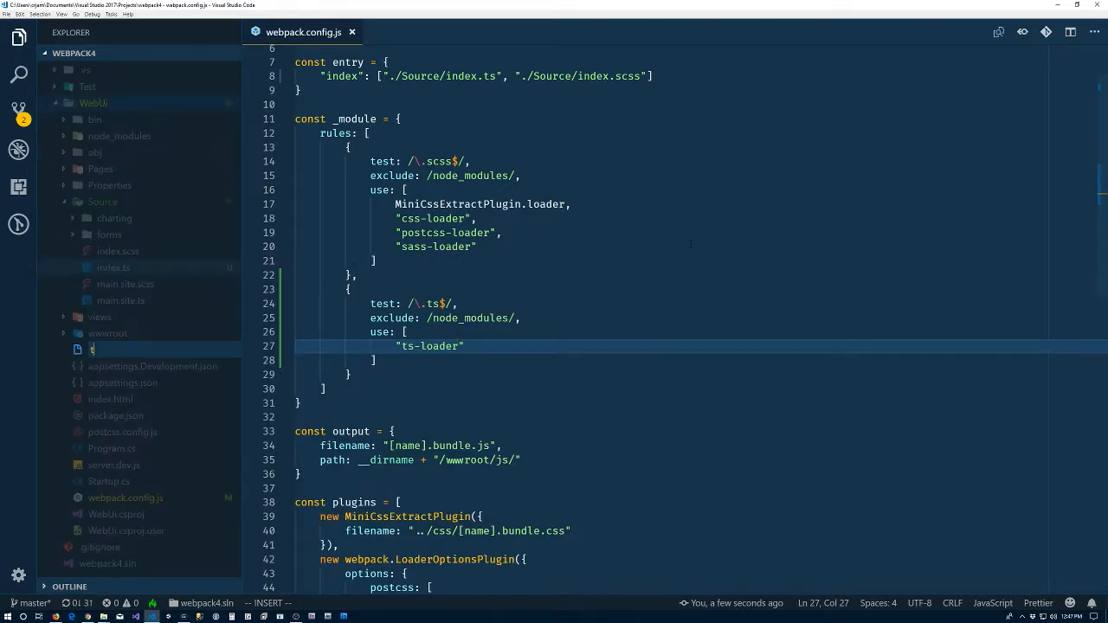
{"action": "type", "text": "tsconfig.json"}
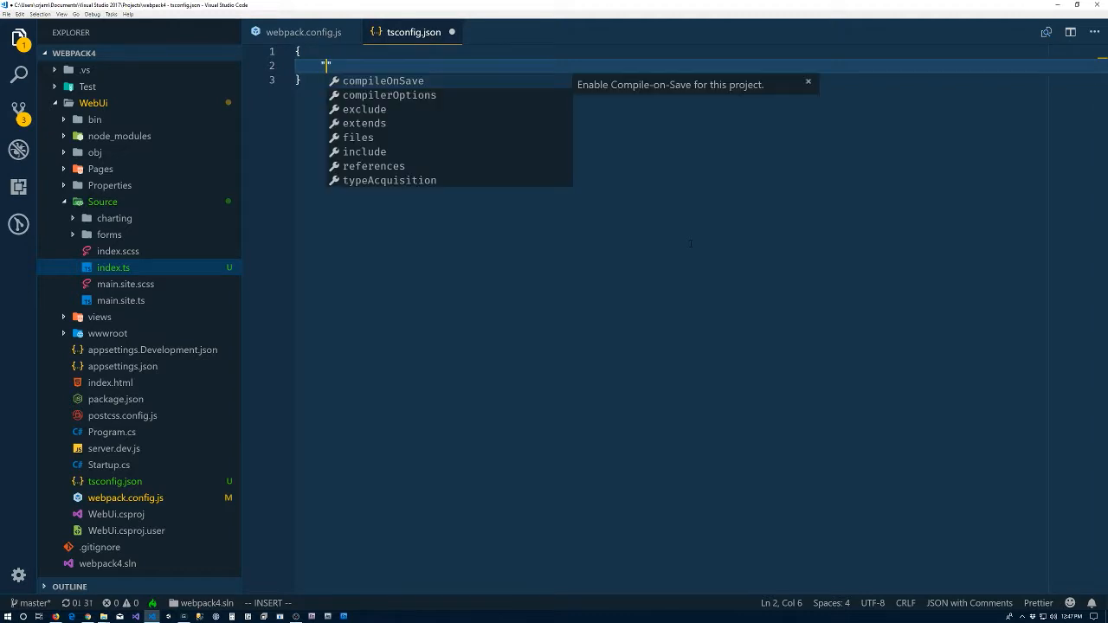
{"action": "left_click", "coordinate": [390, 95]}
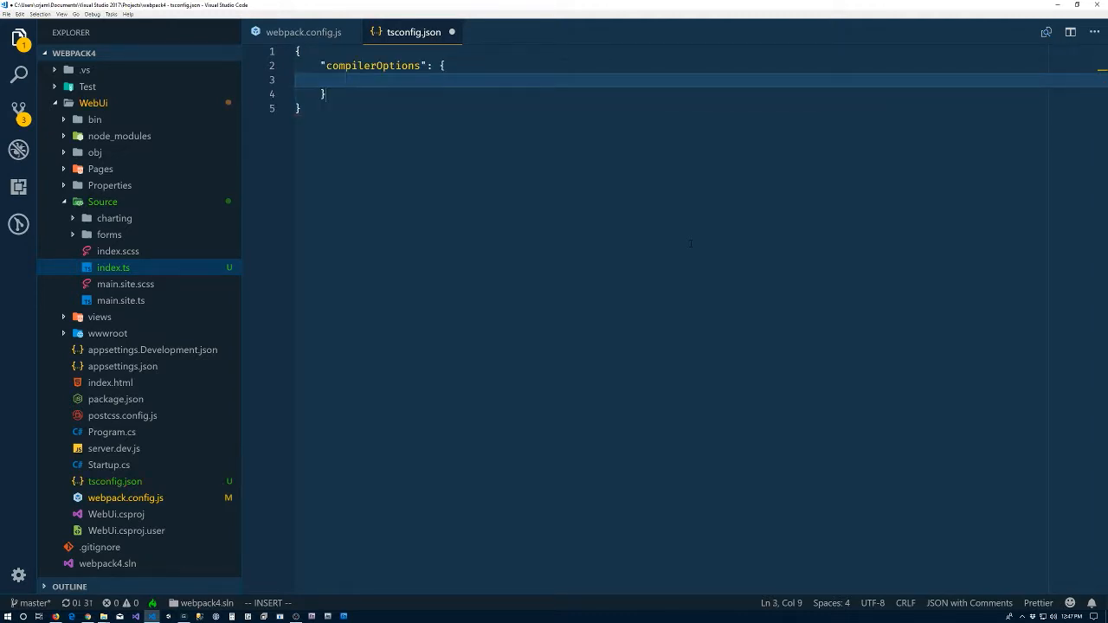
{"action": "type", "text": "\""}
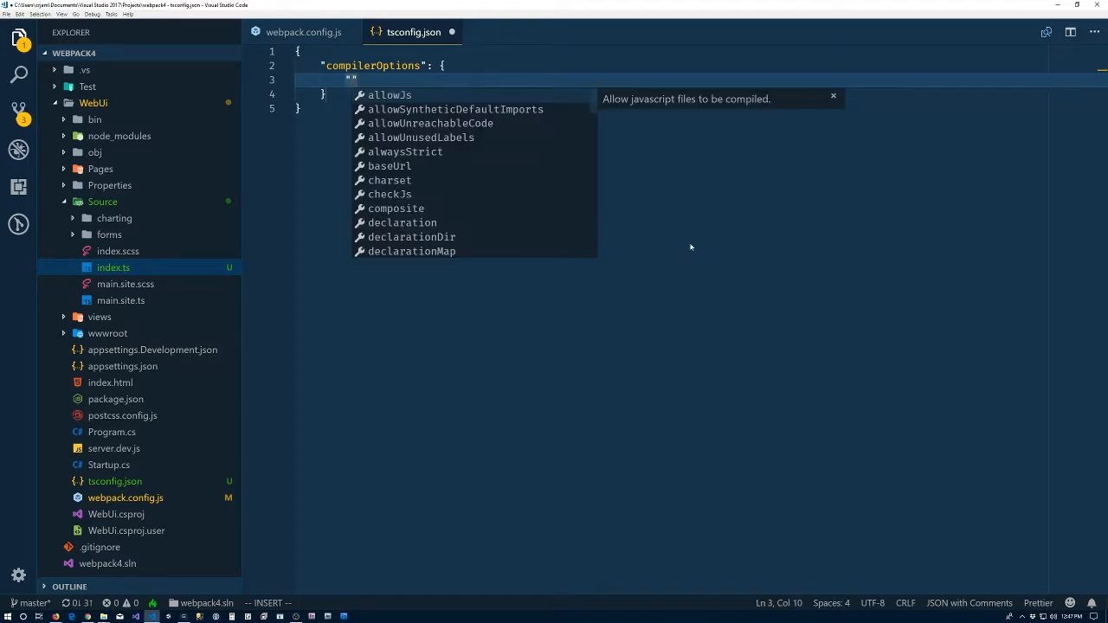
{"action": "type", "text": "\"target\": \"es3\""}
{"action": "type", "text": "cls"}
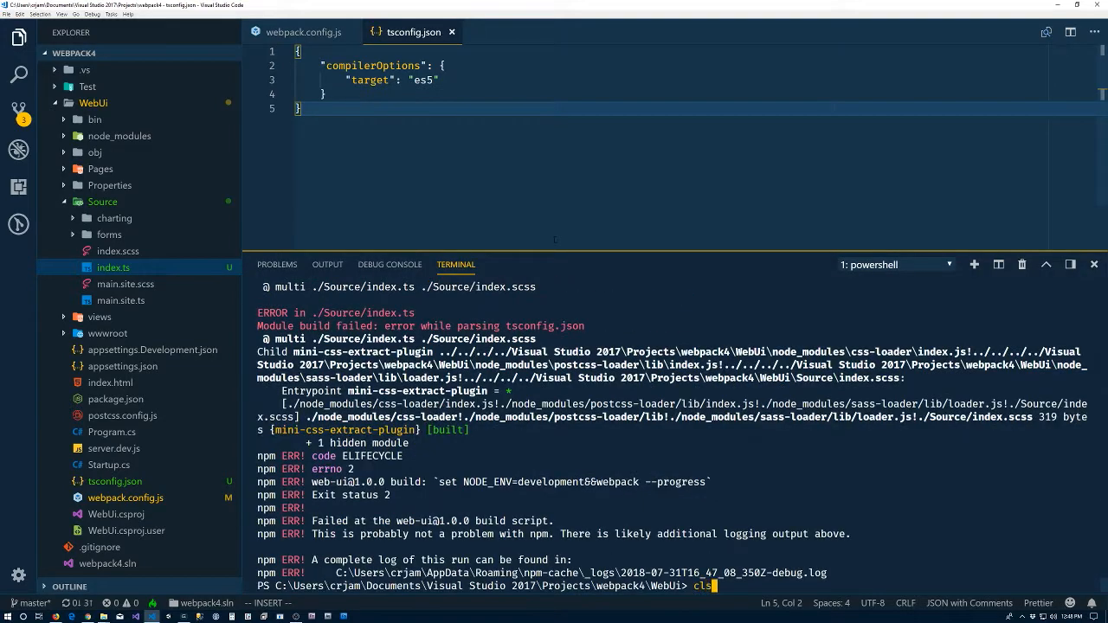
Rebuild successfully, then run npm unlink typescript and rebuild to get the TypeScript load error.
{"action": "type", "text": "npm run build"}
{"action": "key", "text": "enter"}
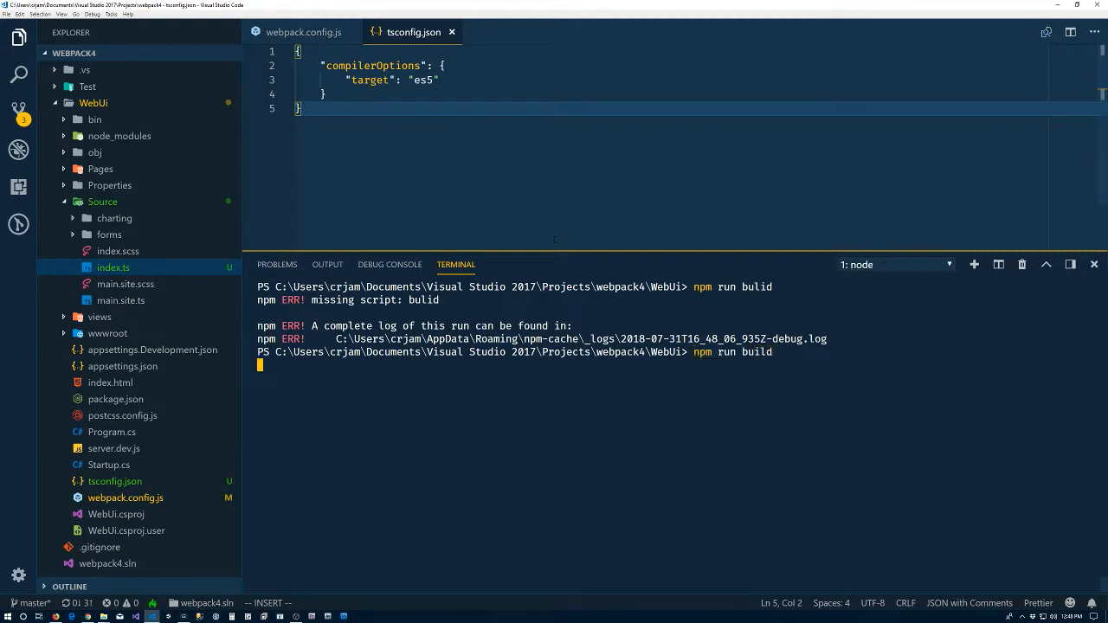
{"action": "key", "text": "enter"}
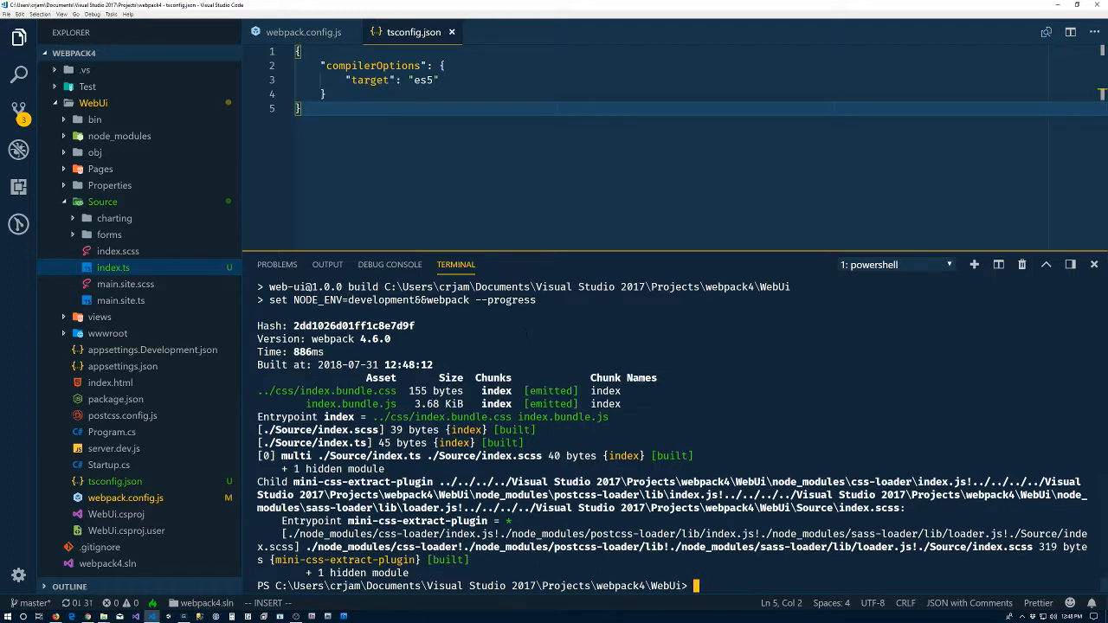
{"action": "type", "text": "npm"}
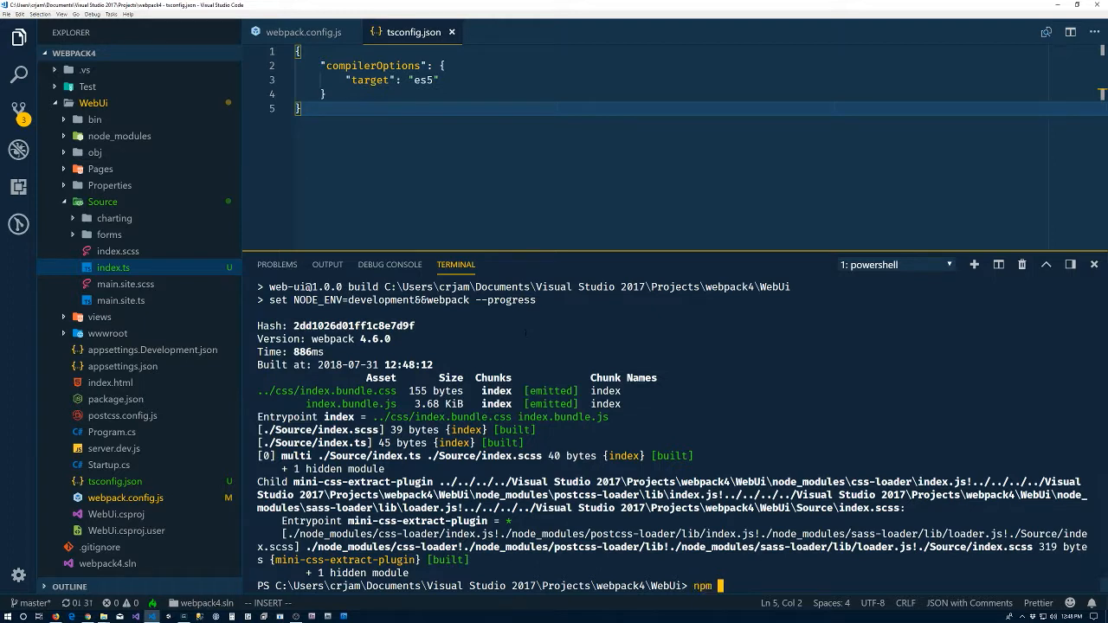
{"action": "type", "text": "unlink typescript"}
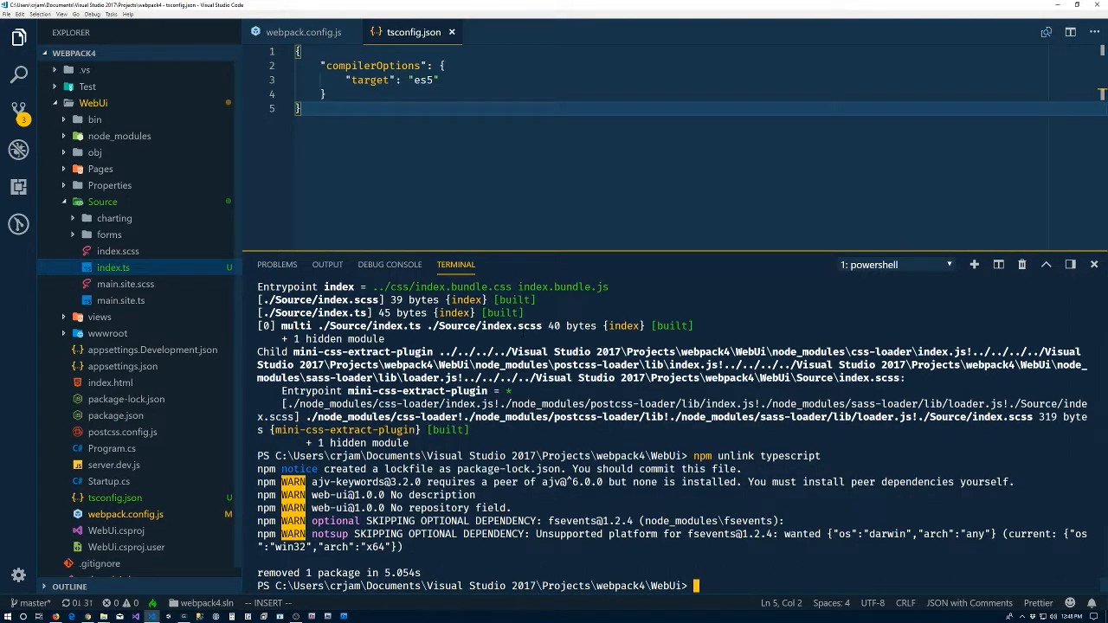
{"action": "type", "text": "npm bu"}
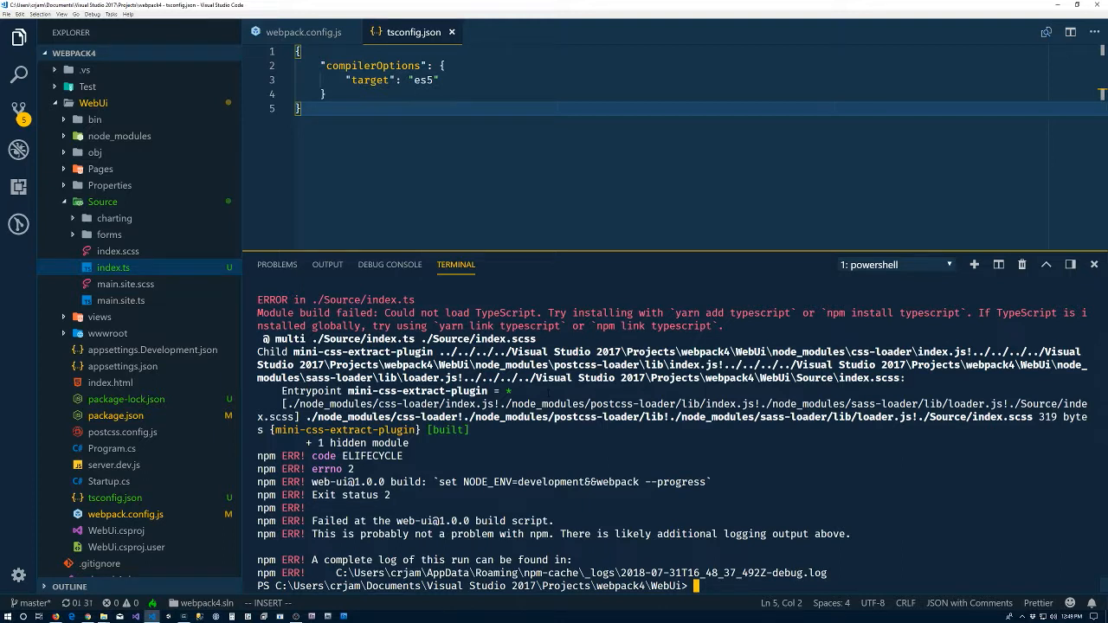
Run npm link typescript, then npm run build so both bundles emit.
{"action": "type", "text": "npm link typescript"}
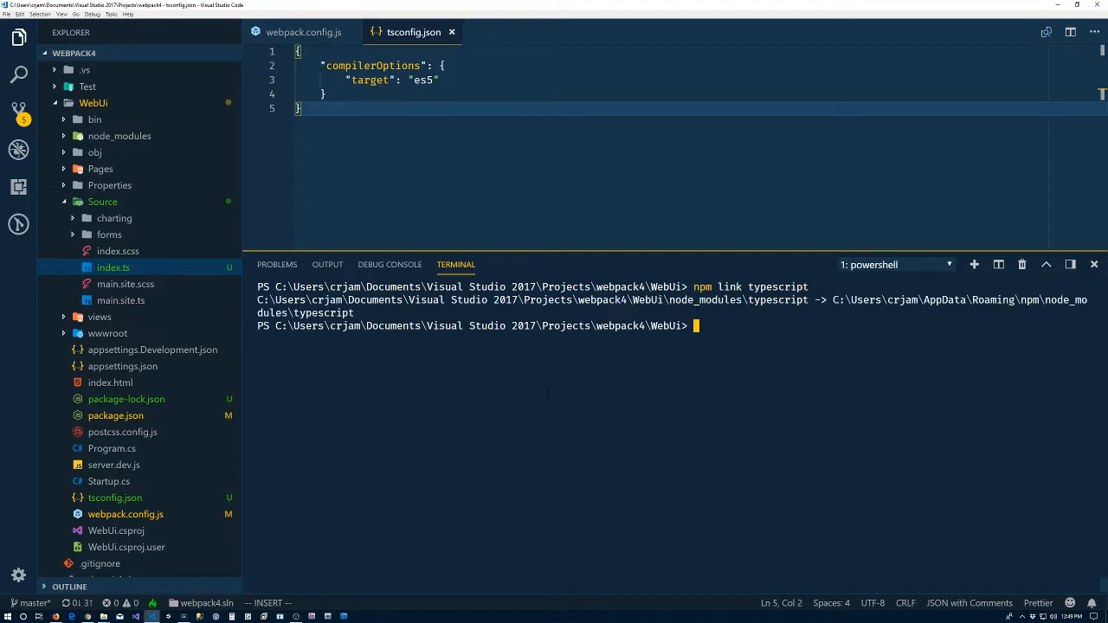
{"action": "type", "text": "npm ru"}
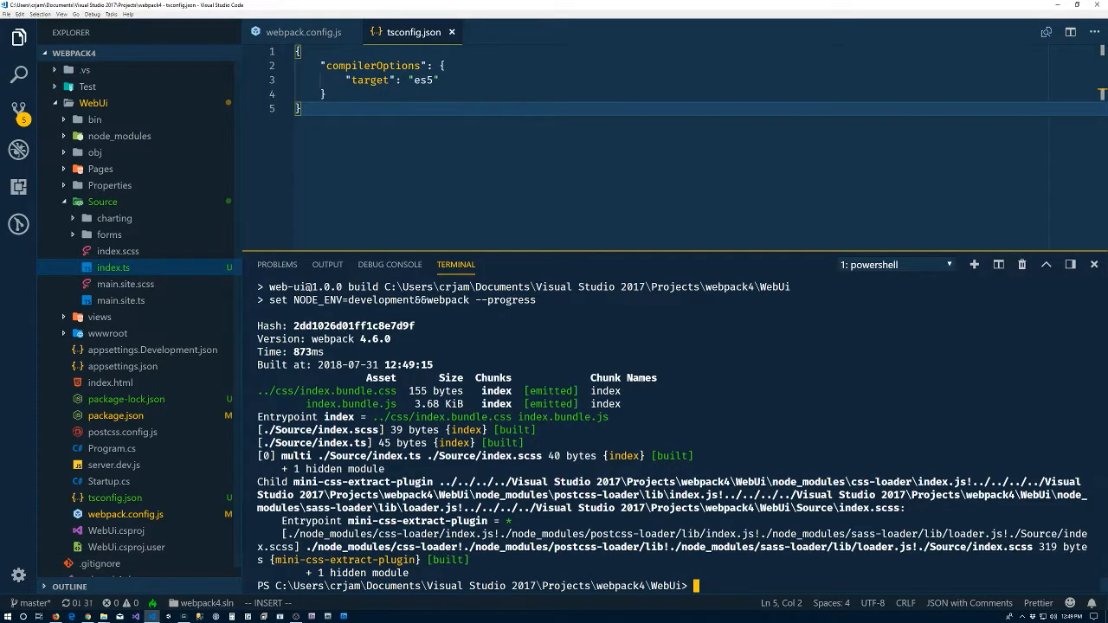
Close tsconfig.json and run npm list -g --depth=0 to show global packages.
{"action": "left_click", "coordinate": [303, 32]}
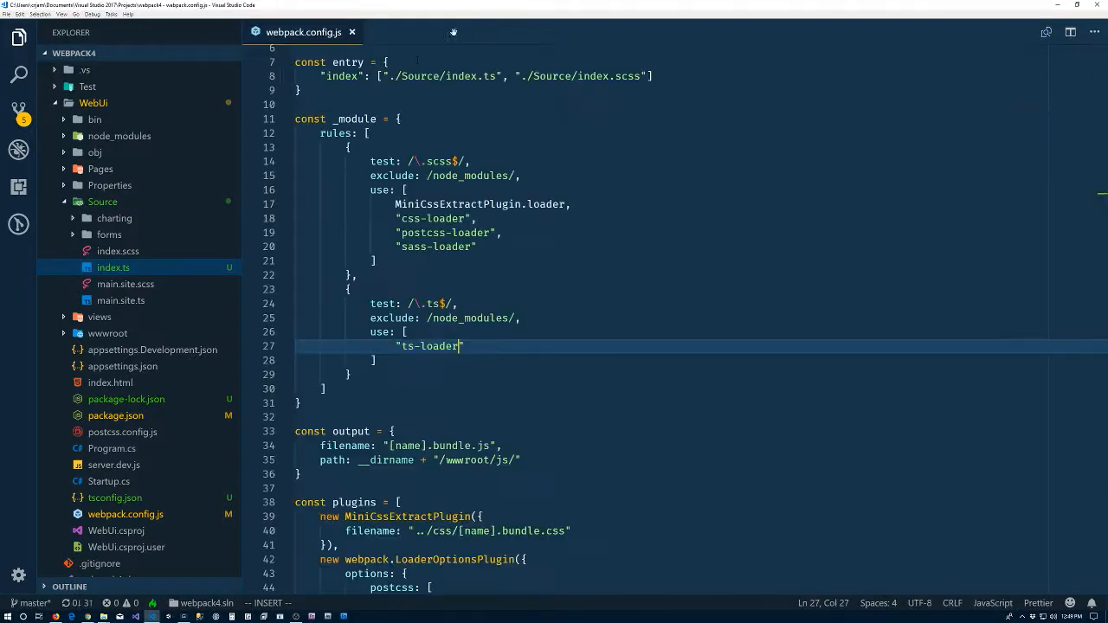
{"action": "scroll", "scroll_direction": "down", "scroll_amount": 3}
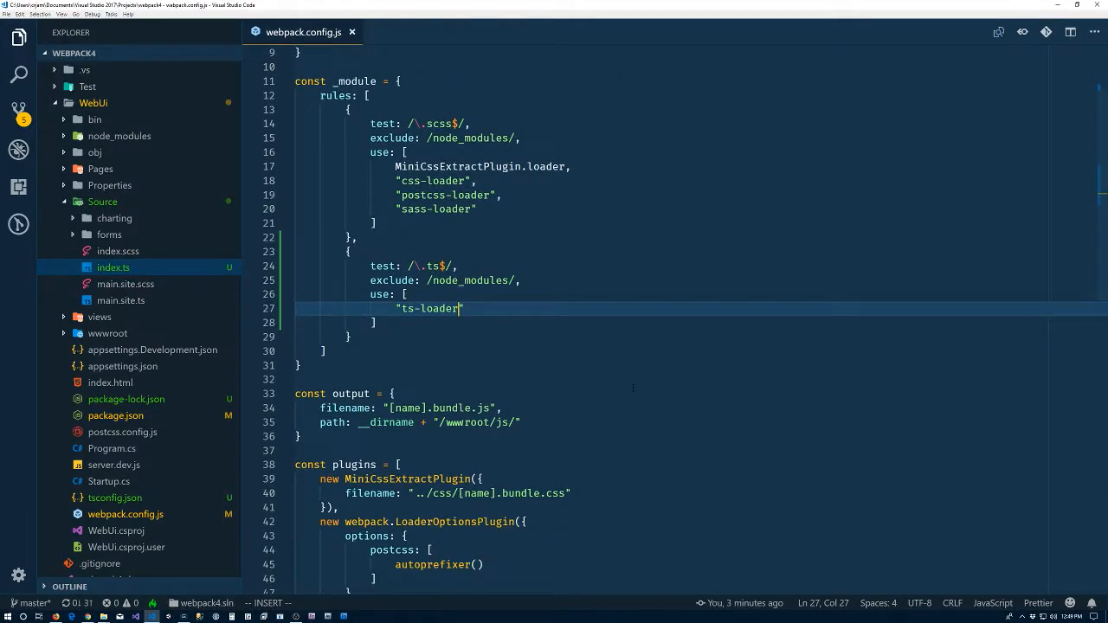
{"action": "scroll", "scroll_direction": "down", "scroll_amount": 3}
{"action": "type", "text": "npm"}
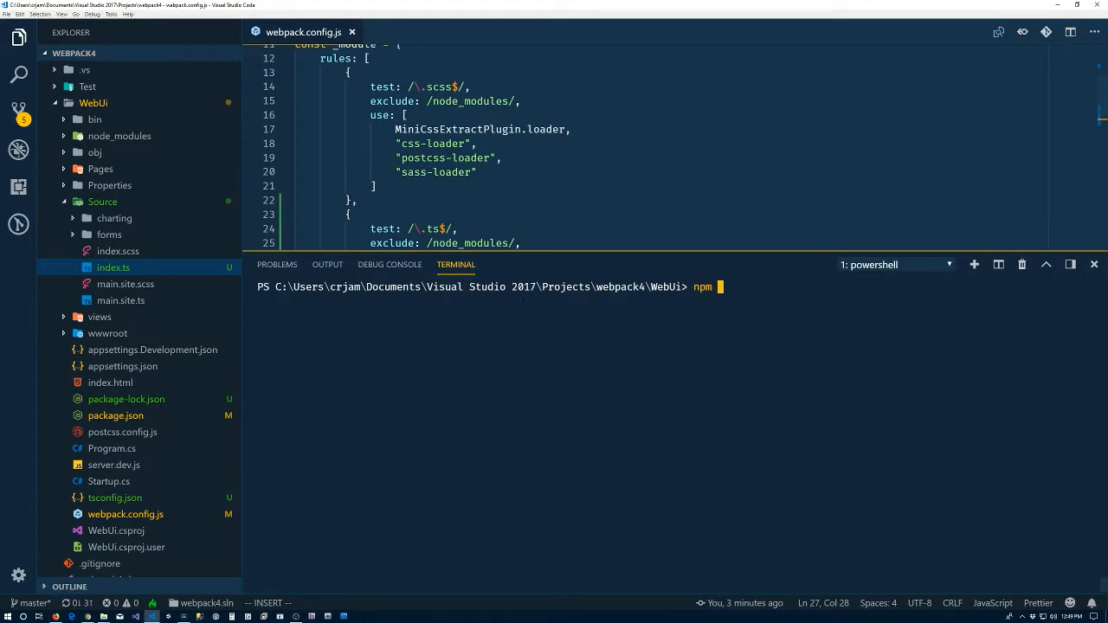
{"action": "type", "text": "list"}
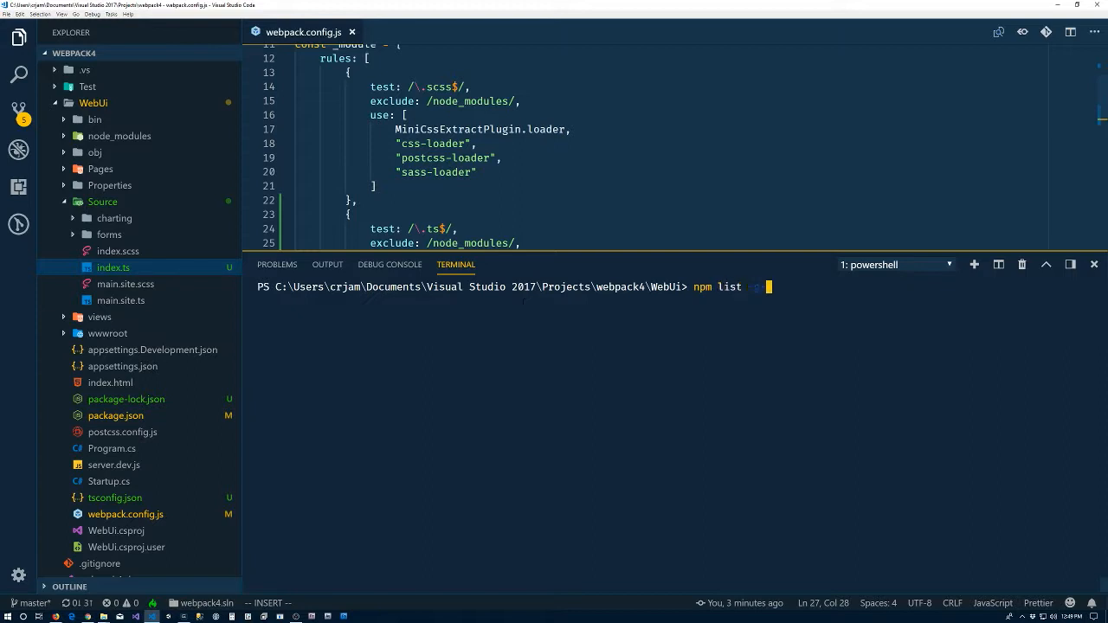
{"action": "type", "text": "-g --depth=0"}
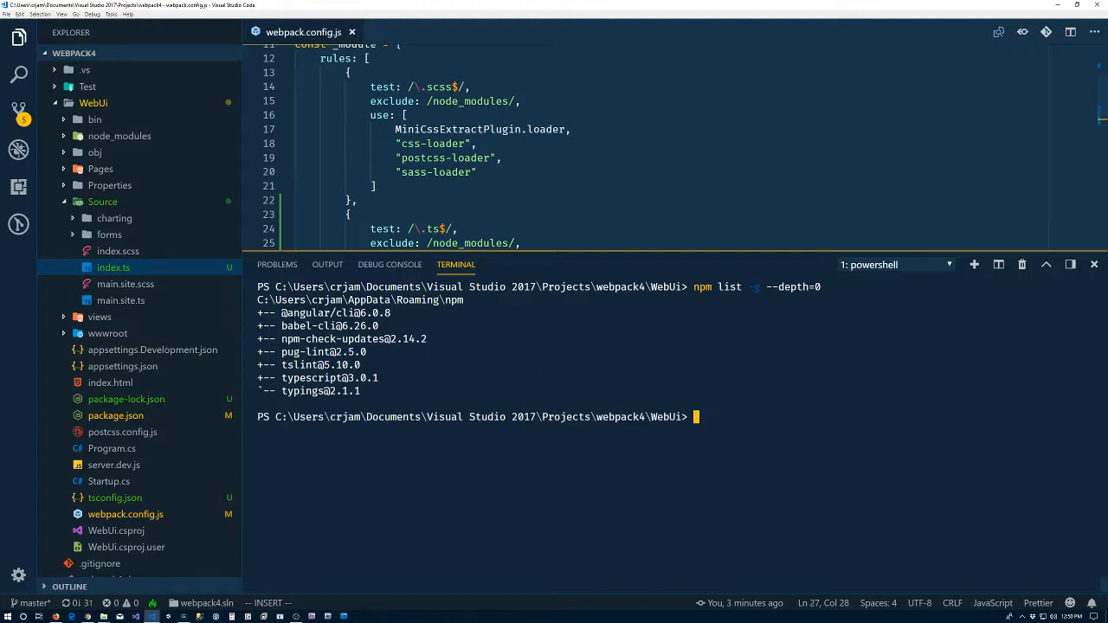
{"action": "mouse_move", "coordinate": [1094, 264]}
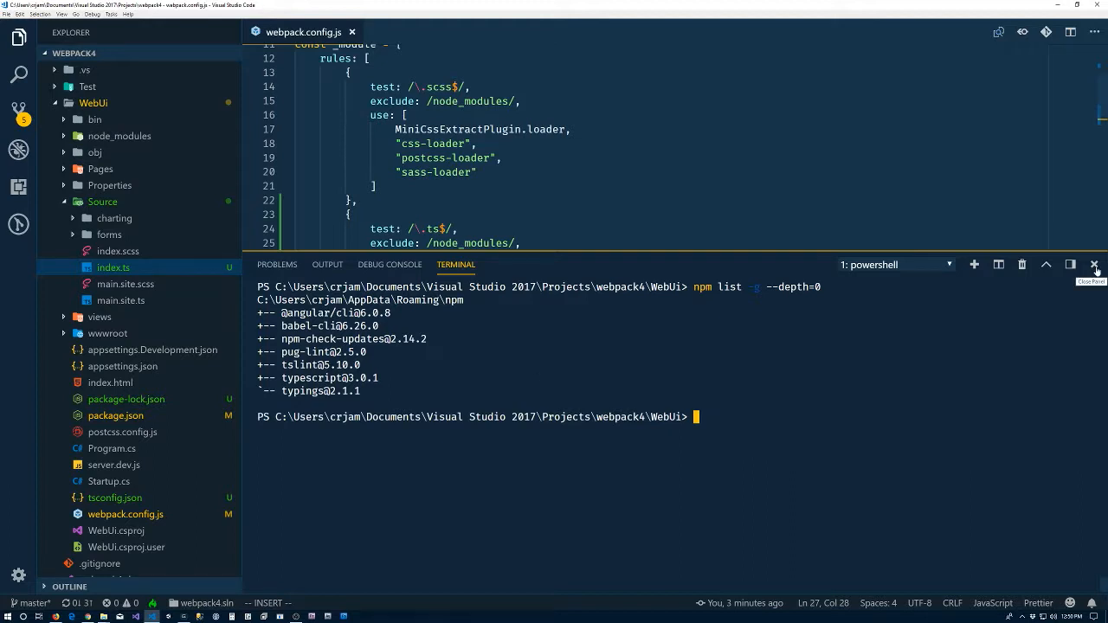
Hide the terminal and create tslint.json with "extends": "tslint:latest".
{"action": "left_click", "coordinate": [1093, 265]}
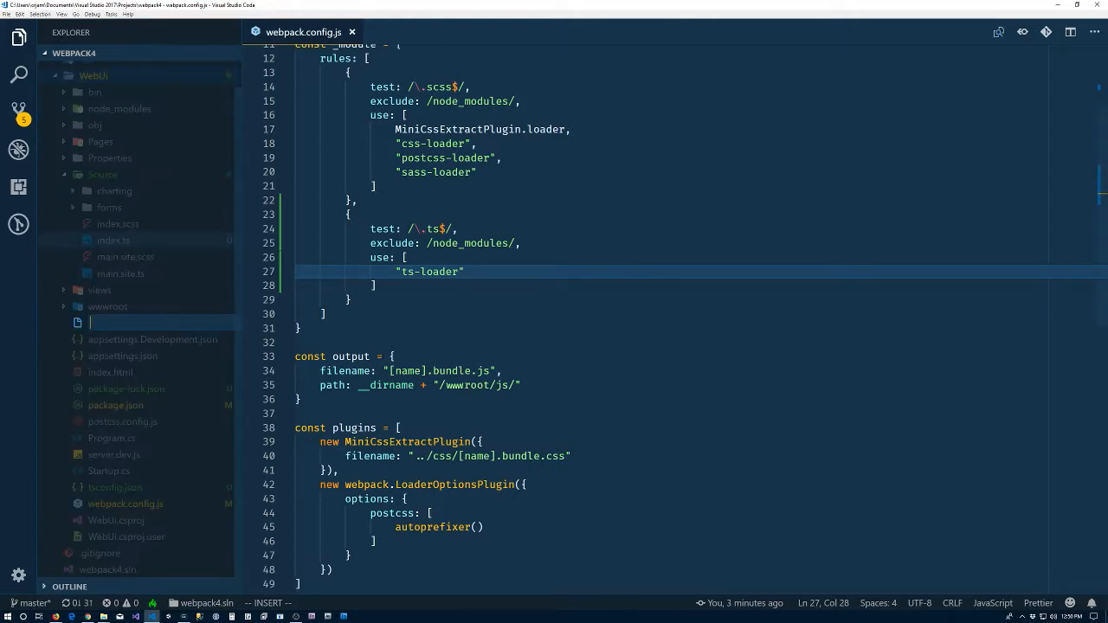
{"action": "type", "text": "ts"}
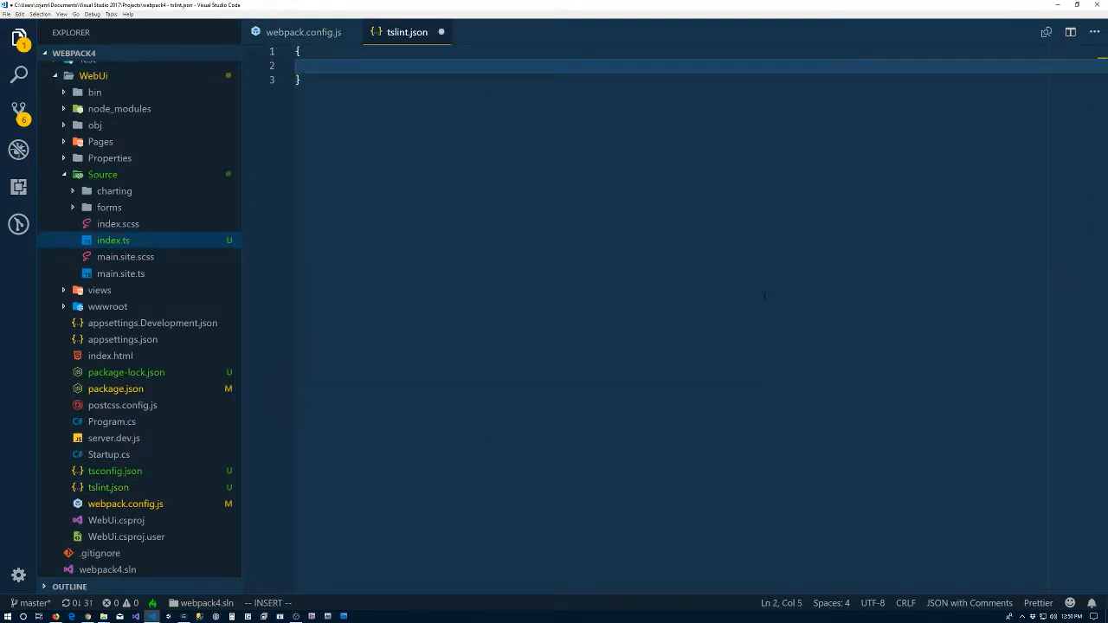
{"action": "type", "text": "\"extends\": \""}
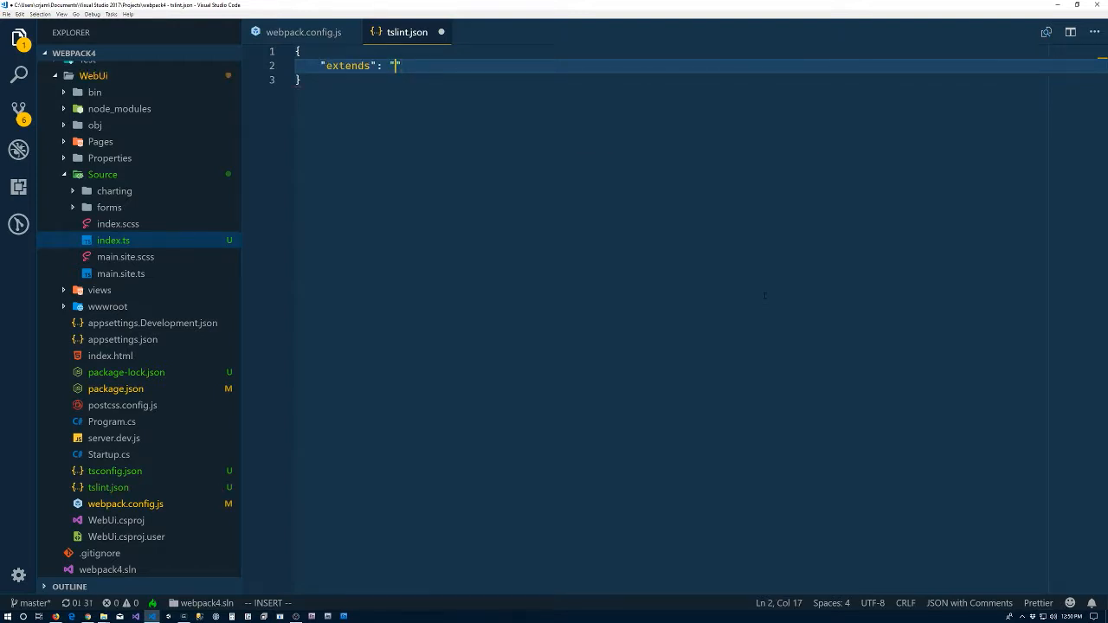
{"action": "type", "text": "tslint"}
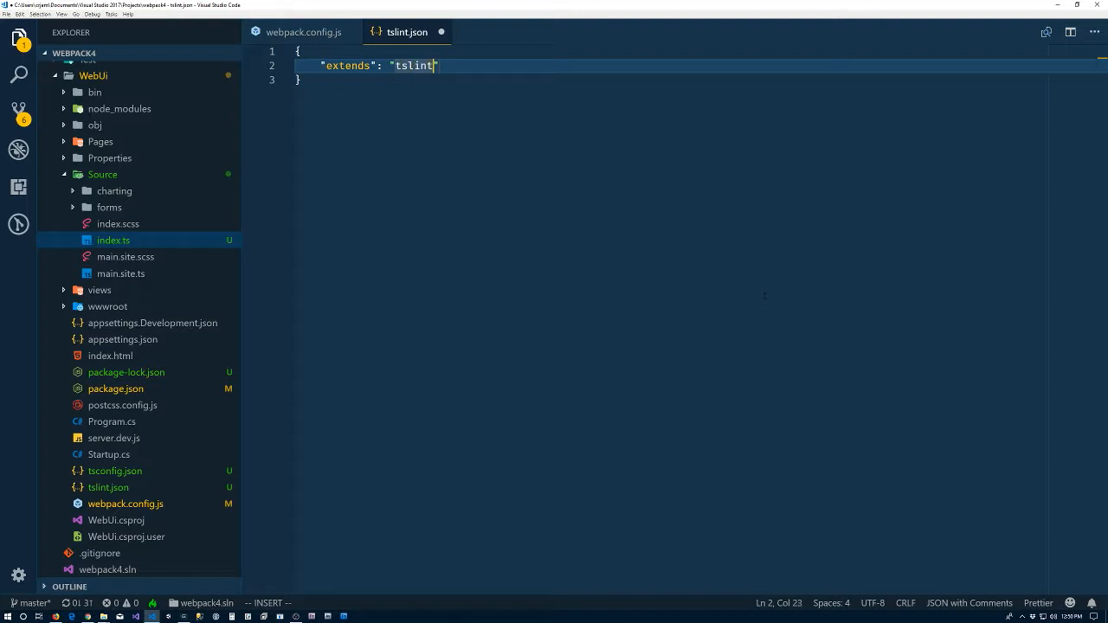
{"action": "type", "text": ":"}
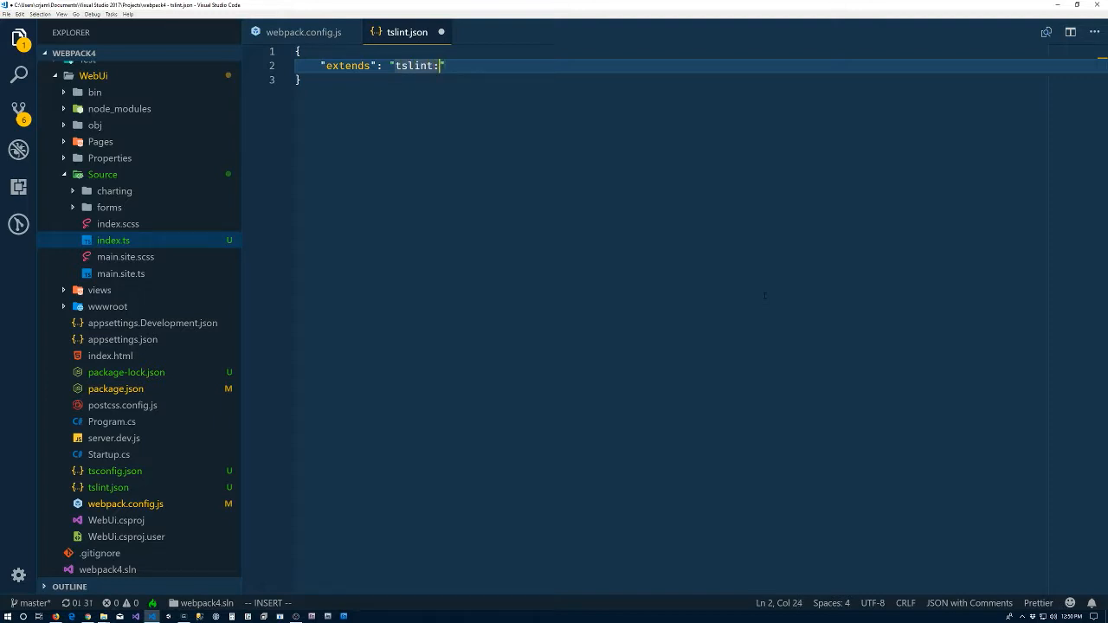
{"action": "type", "text": "latest"}
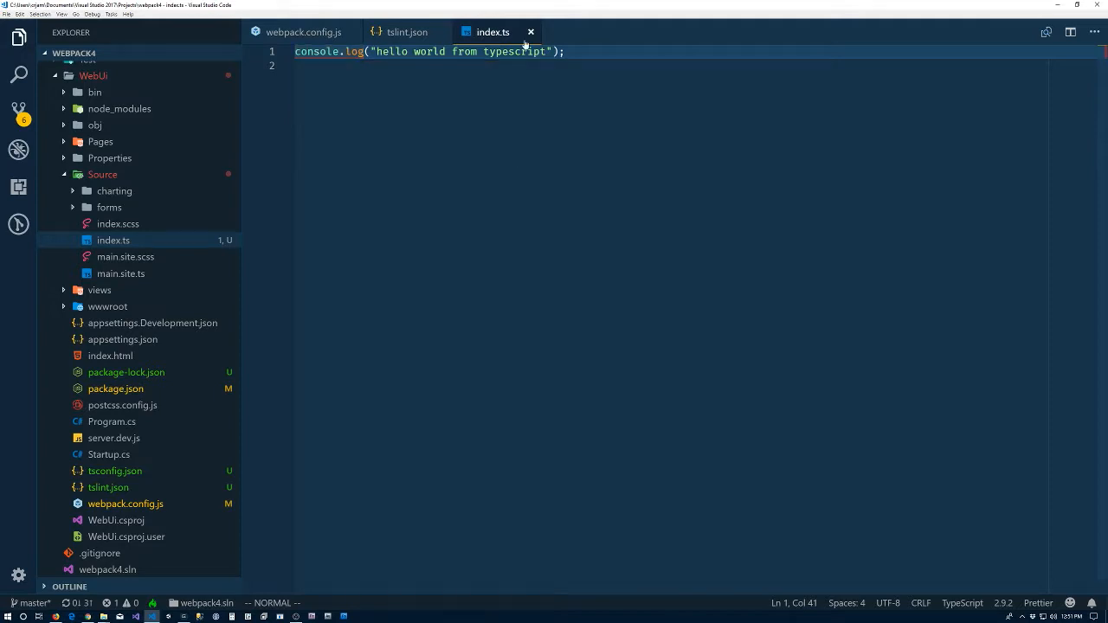
Close index.ts and tslint.json, then paste and re-indent compilerOptions in tsconfig.json.
{"action": "left_click", "coordinate": [407, 32]}
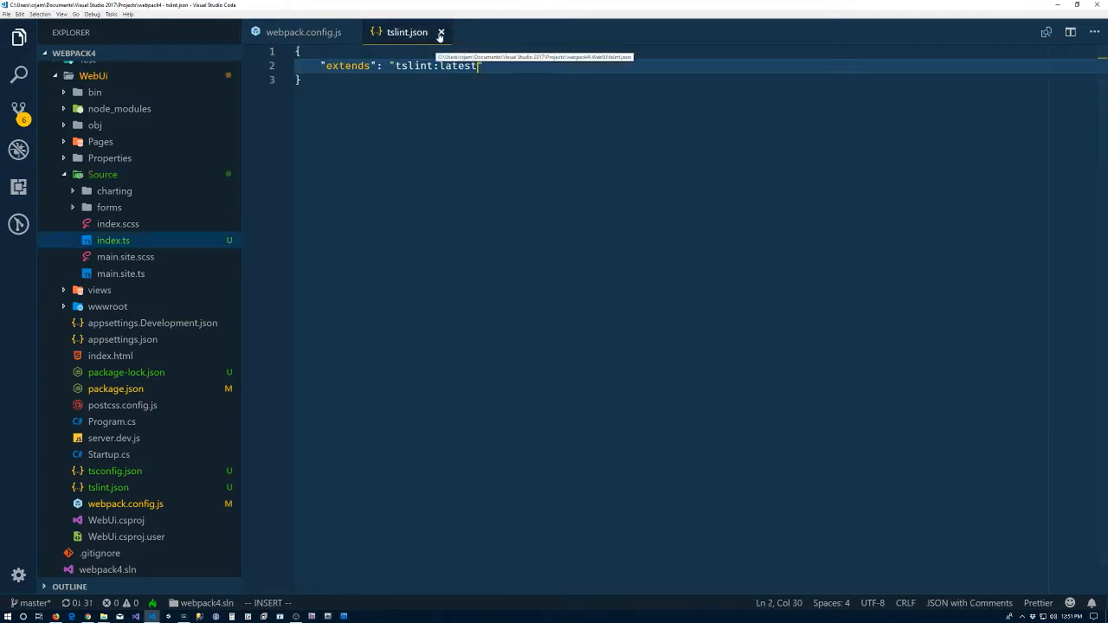
{"action": "left_click", "coordinate": [440, 33]}
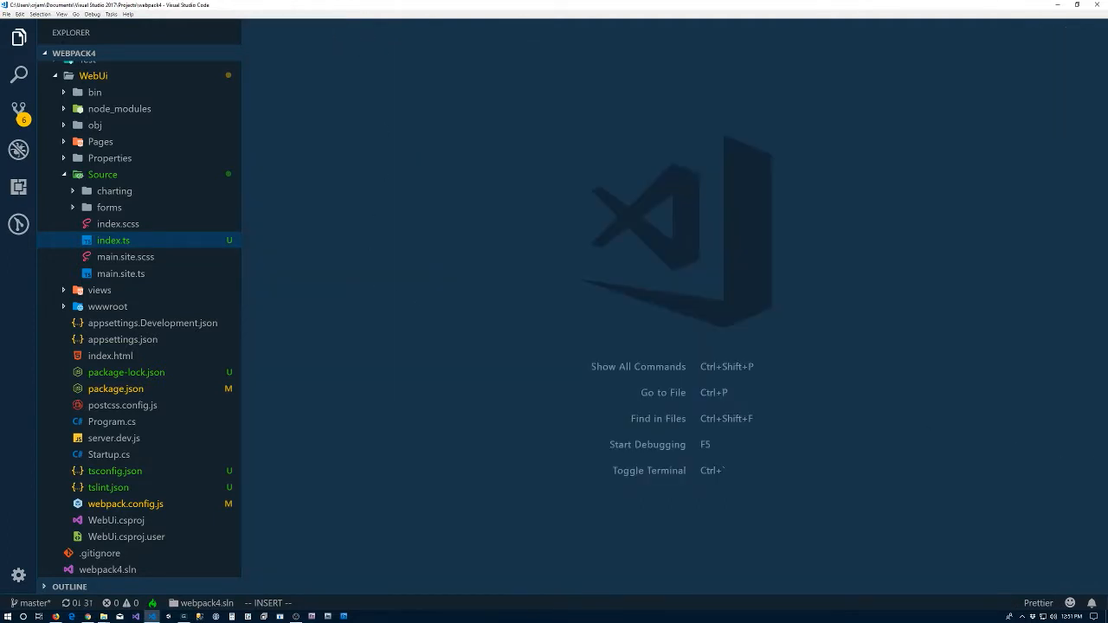
{"action": "mouse_move", "coordinate": [498, 379]}
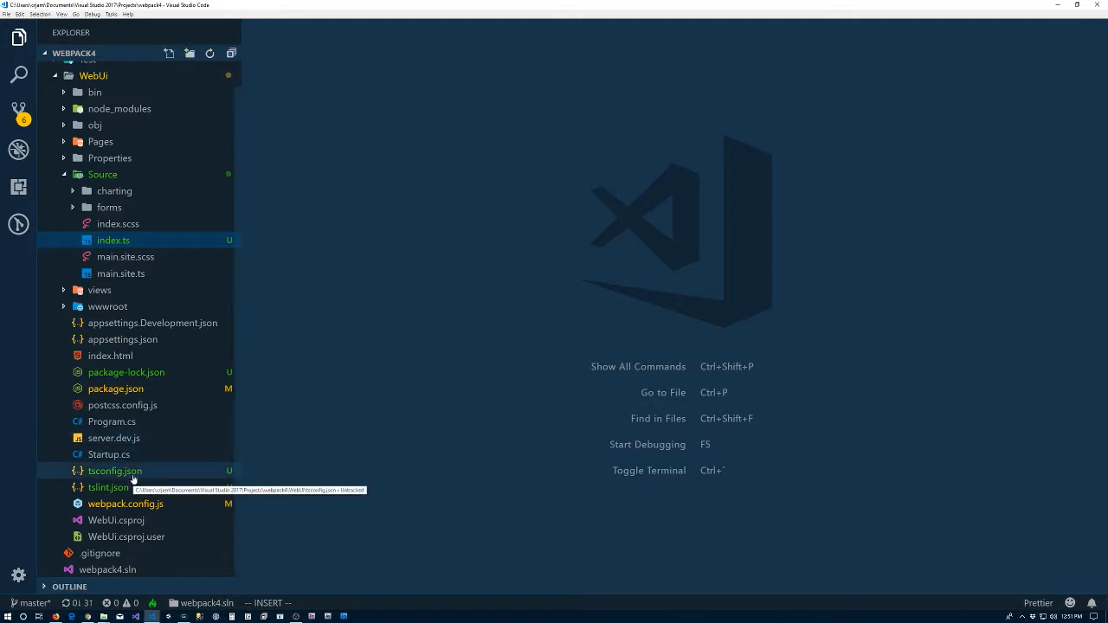
{"action": "left_click", "coordinate": [114, 471]}
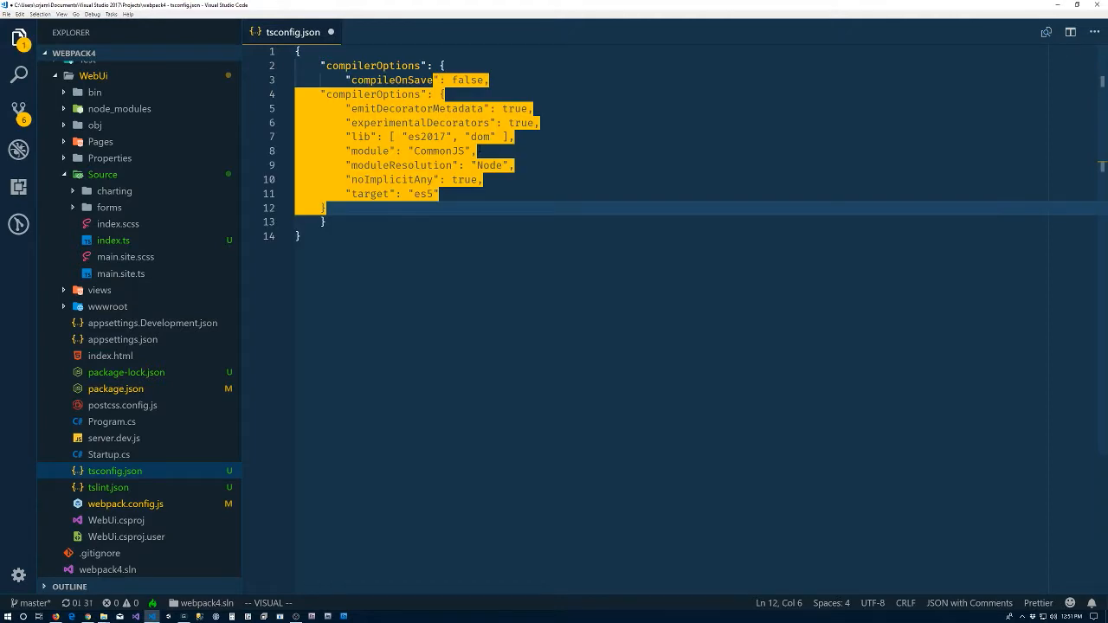
{"action": "key", "text": "Delete"}
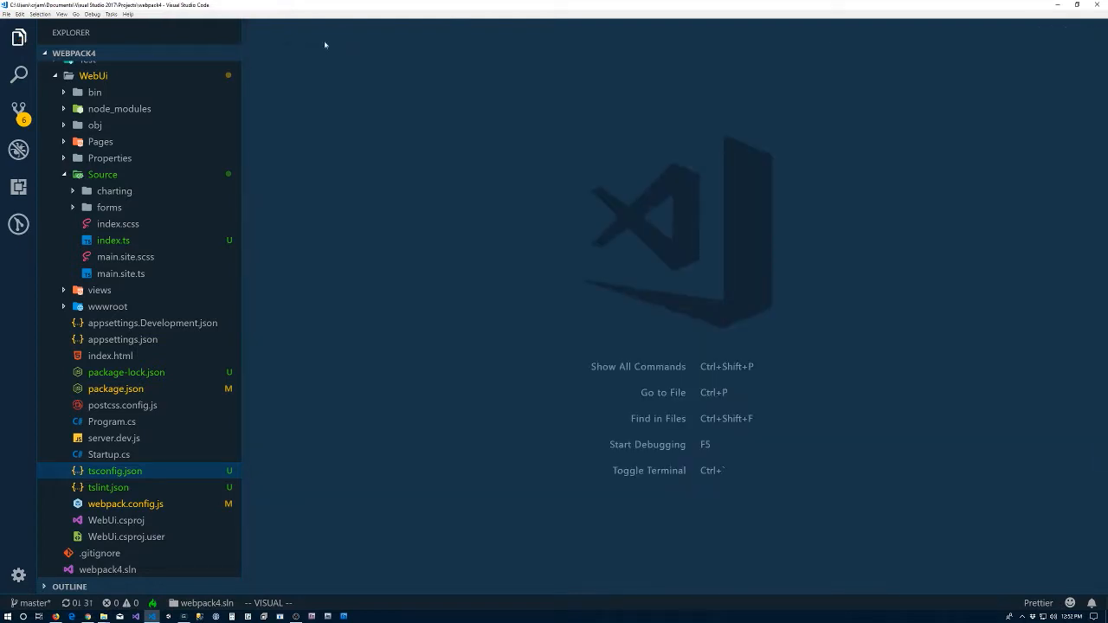
Paste the rules block, including member-ordering and variable-name, into tslint.json, save and close it.
{"action": "left_click", "coordinate": [107, 487]}
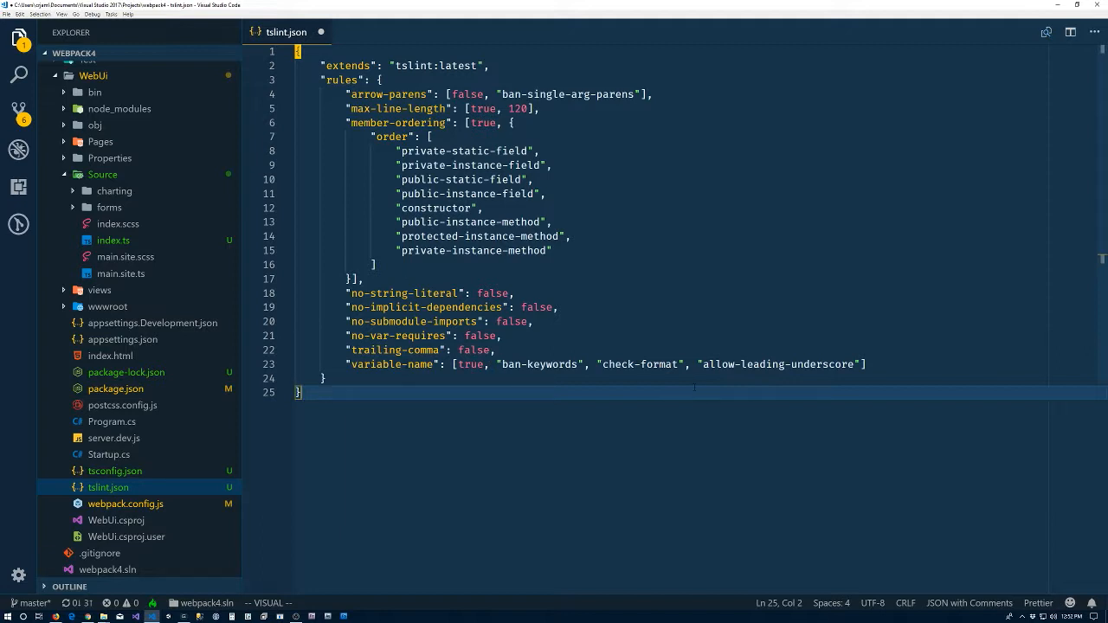
{"action": "double_click", "coordinate": [779, 363]}
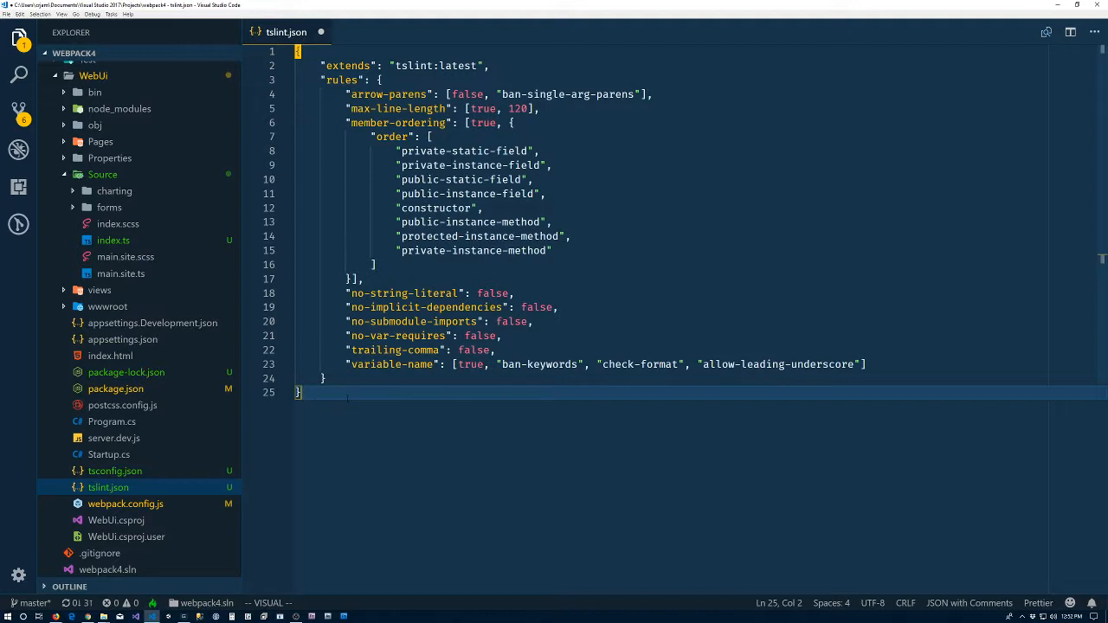
{"action": "key", "text": "ctrl+s"}
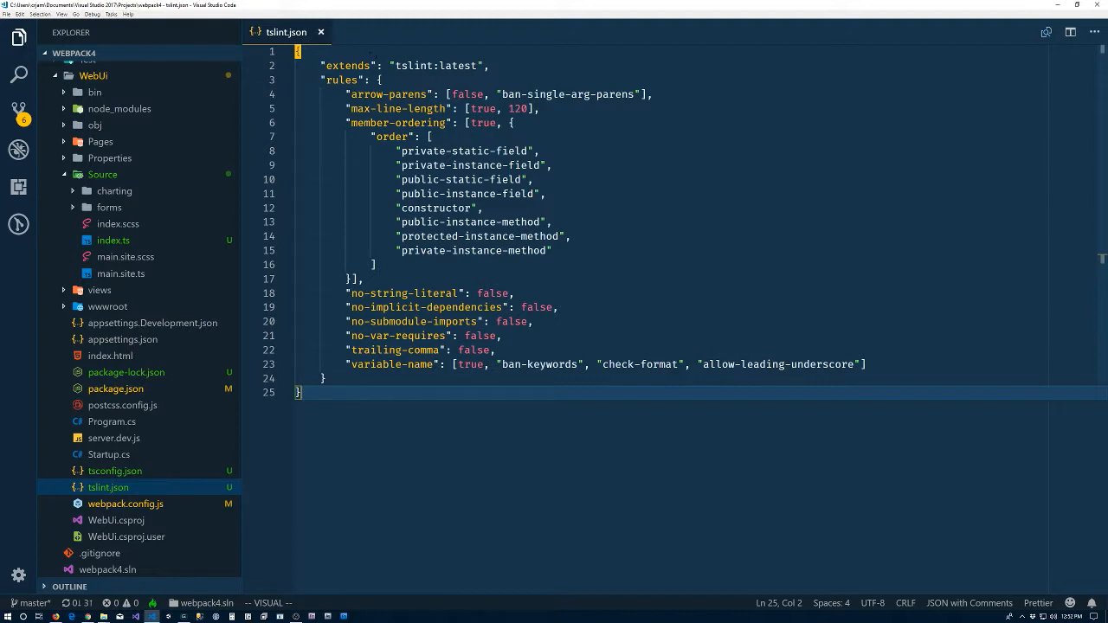
{"action": "left_click", "coordinate": [321, 32]}
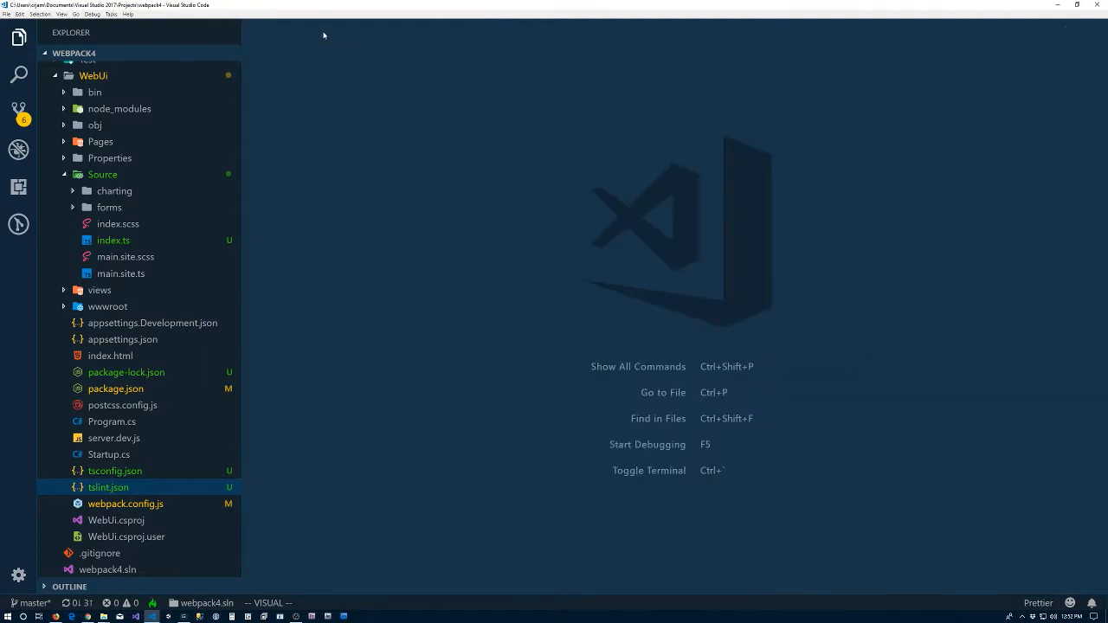
{"action": "mouse_move", "coordinate": [278, 370]}
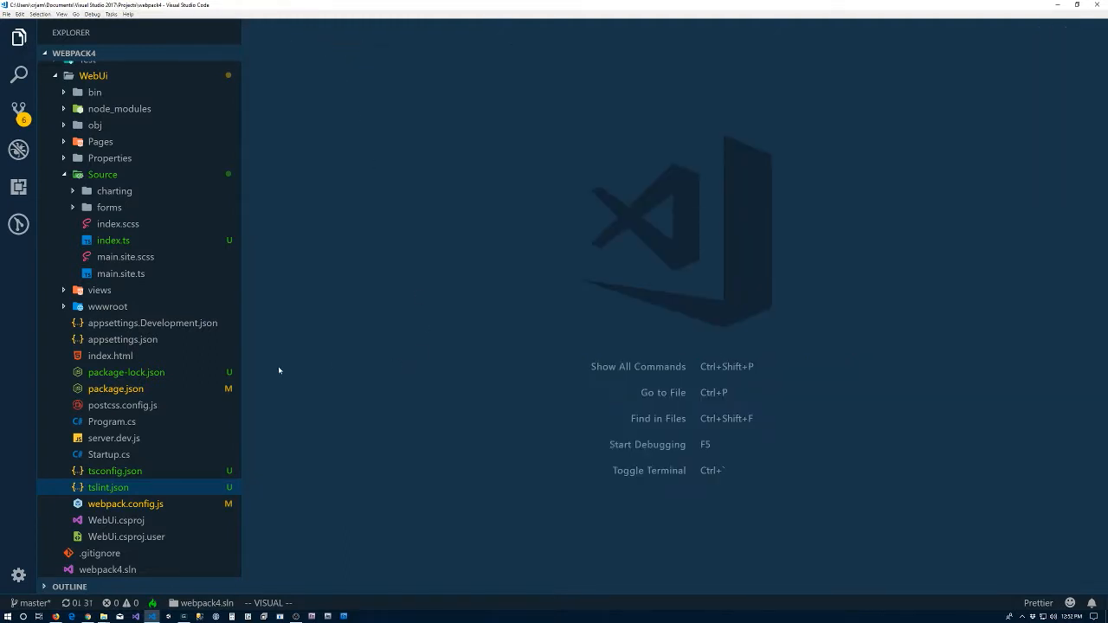